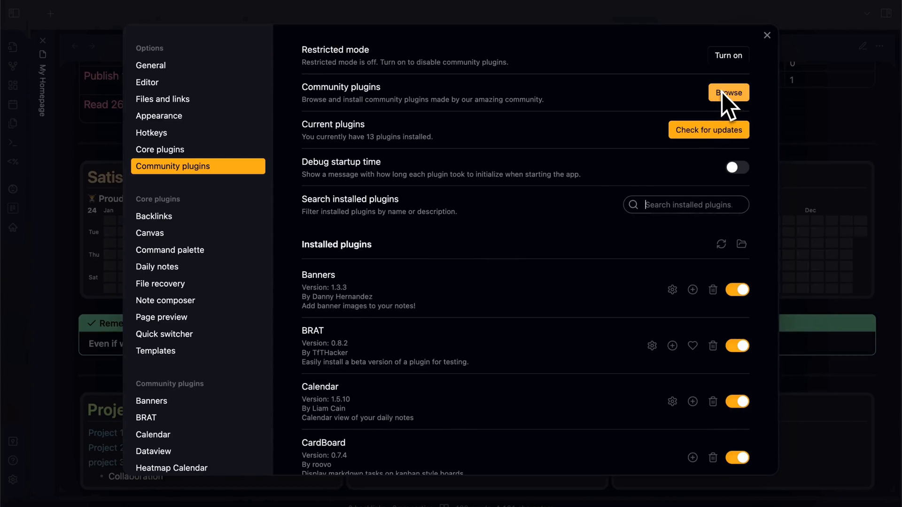
Browse community plugins, search for 'pomo' and change the result sort order
click(728, 93)
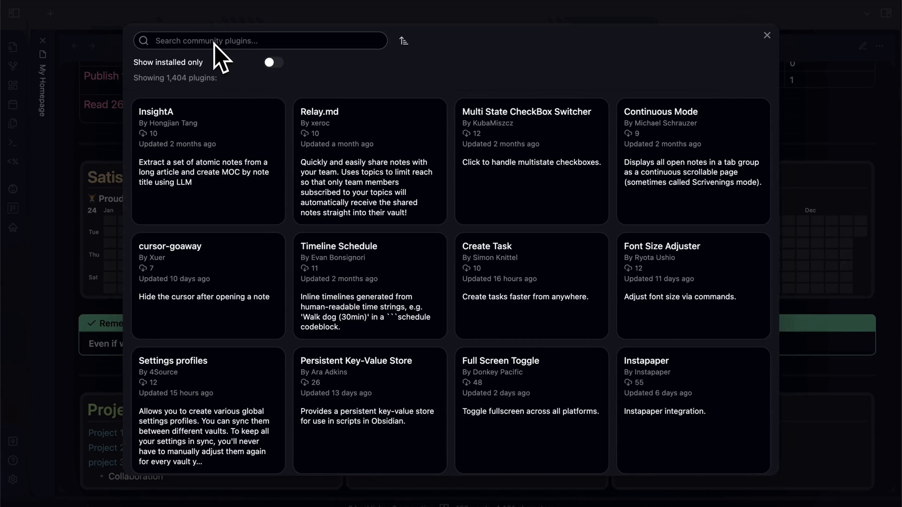
text(pomo)
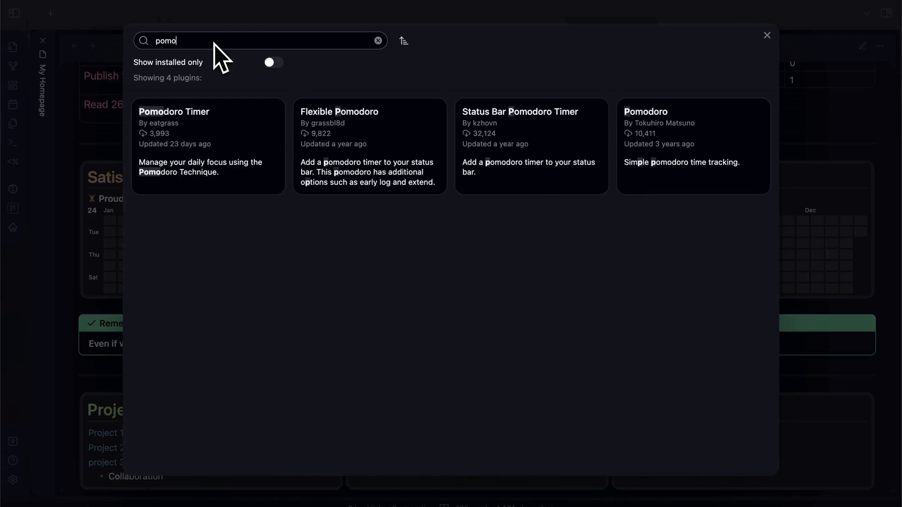
mouse_move(403, 40)
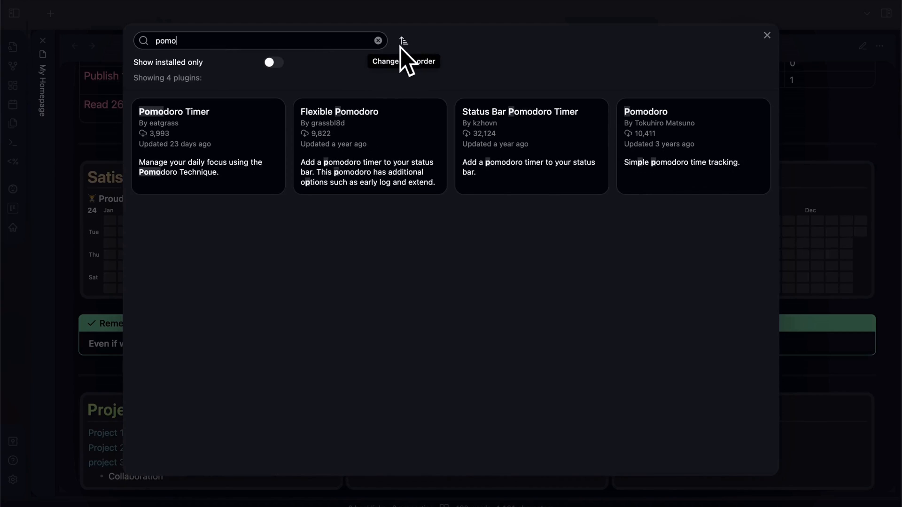
click(403, 41)
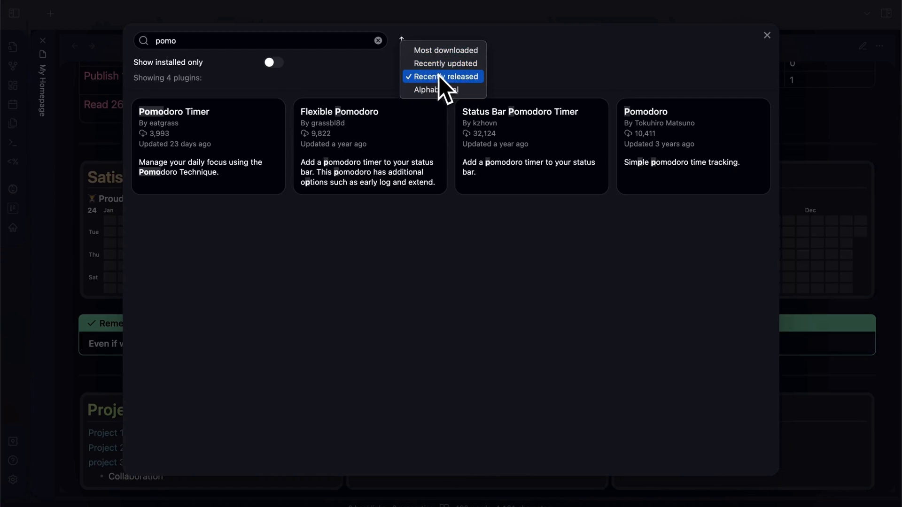
click(442, 76)
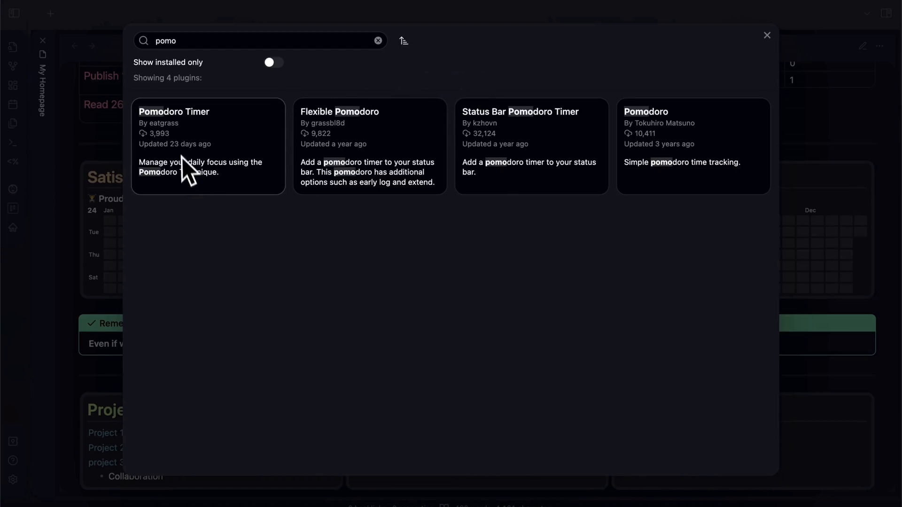
mouse_move(168, 158)
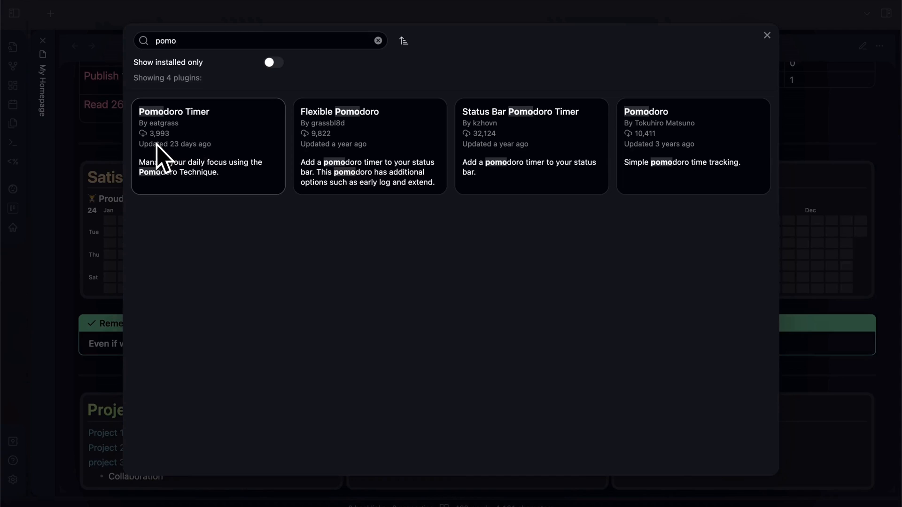
mouse_move(333, 173)
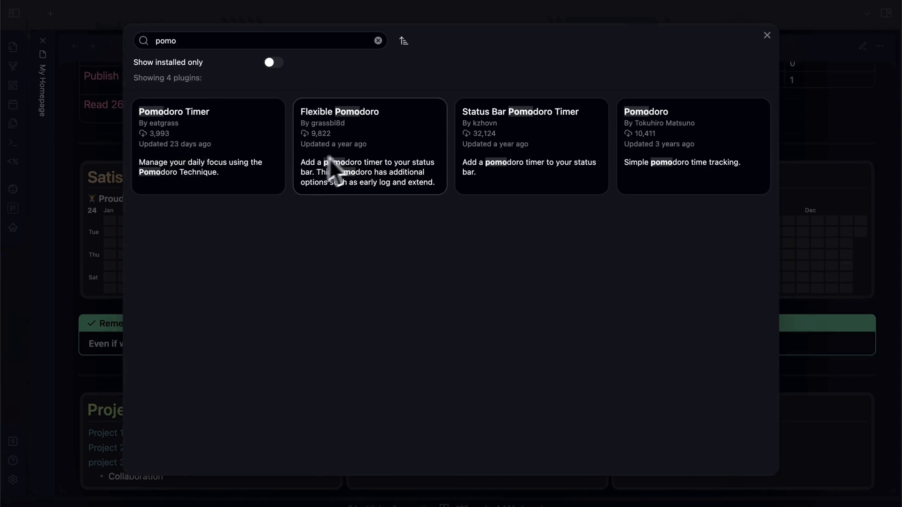
mouse_move(586, 164)
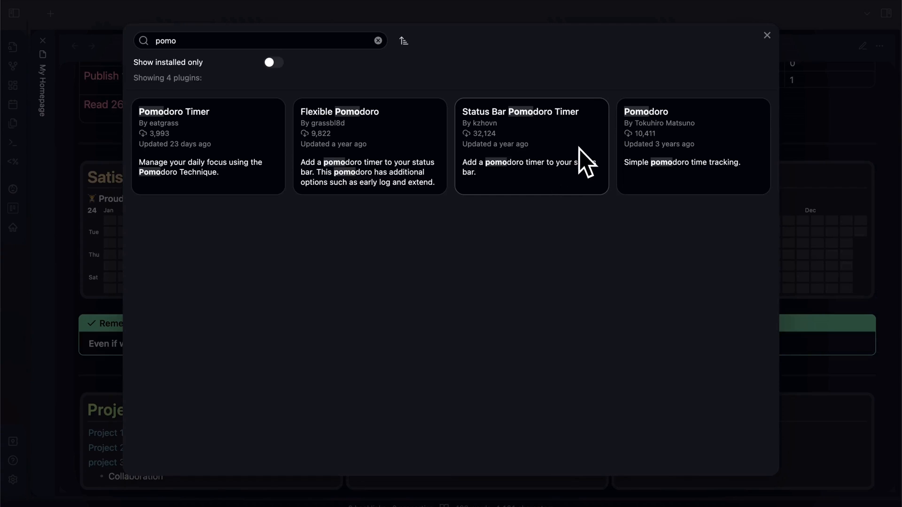
mouse_move(590, 170)
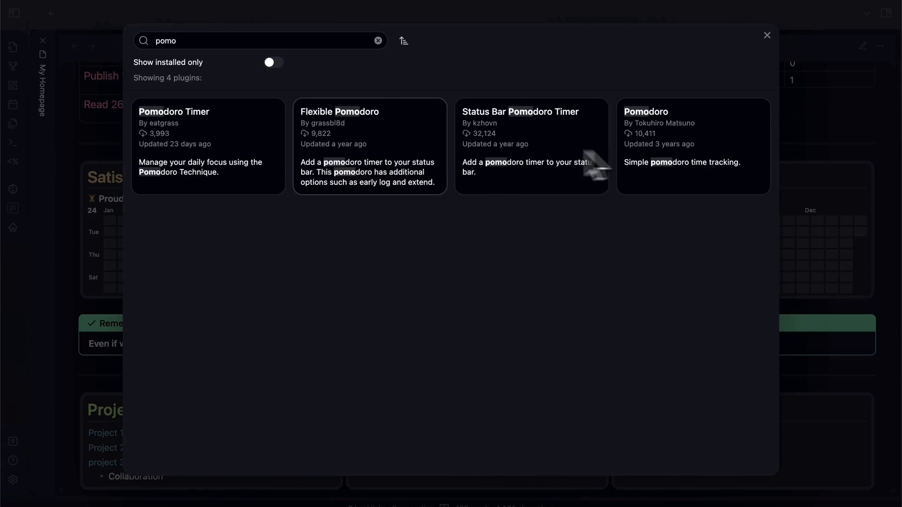
mouse_move(489, 265)
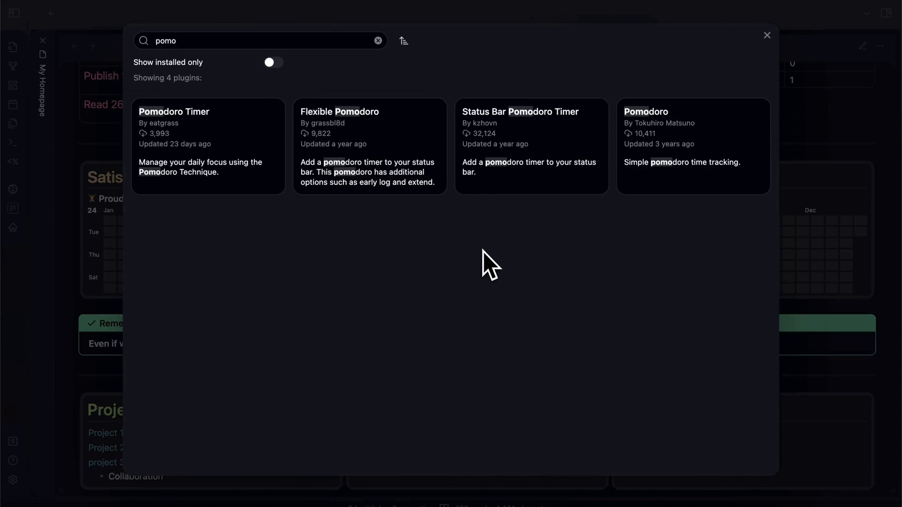
Install the Pomodoro Timer plugin by eatgrass from its details page
click(206, 144)
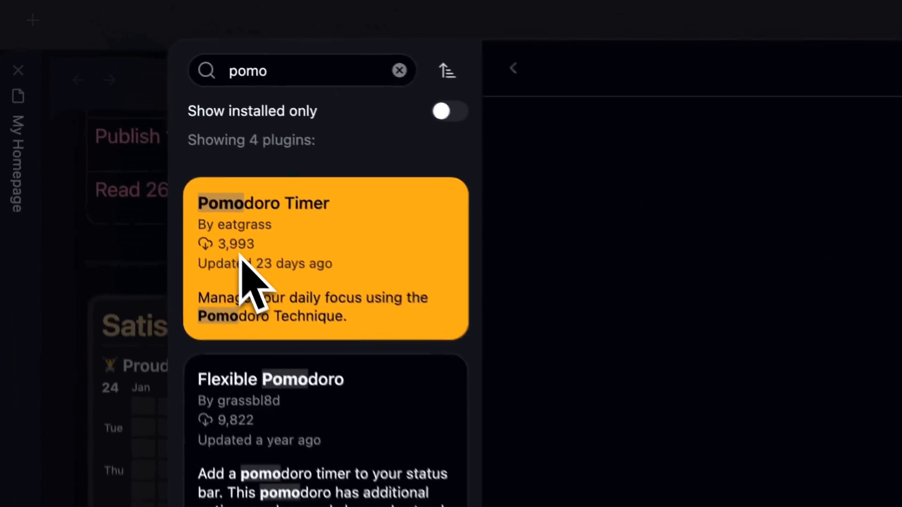
click(322, 259)
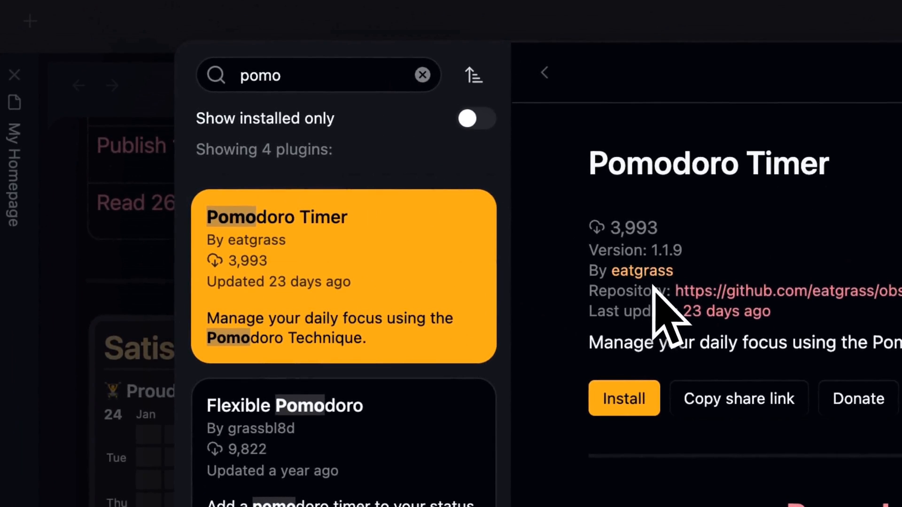
mouse_move(623, 398)
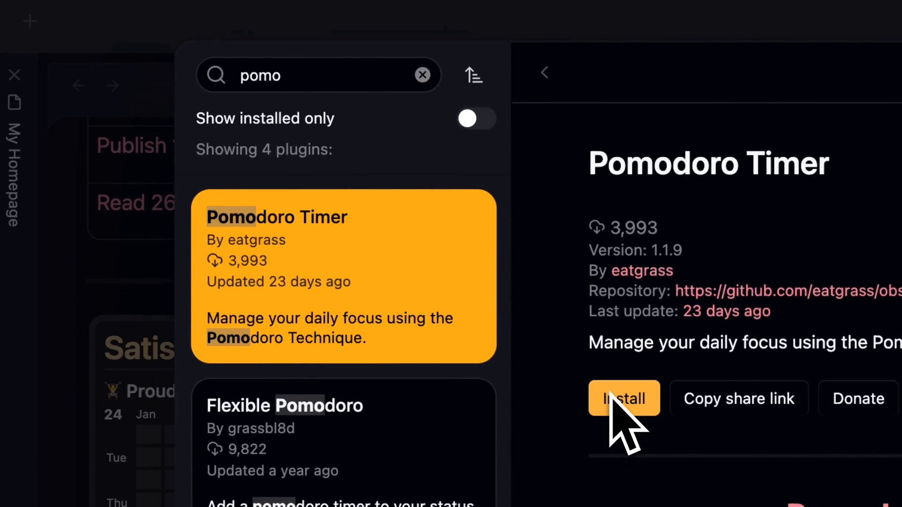
click(624, 398)
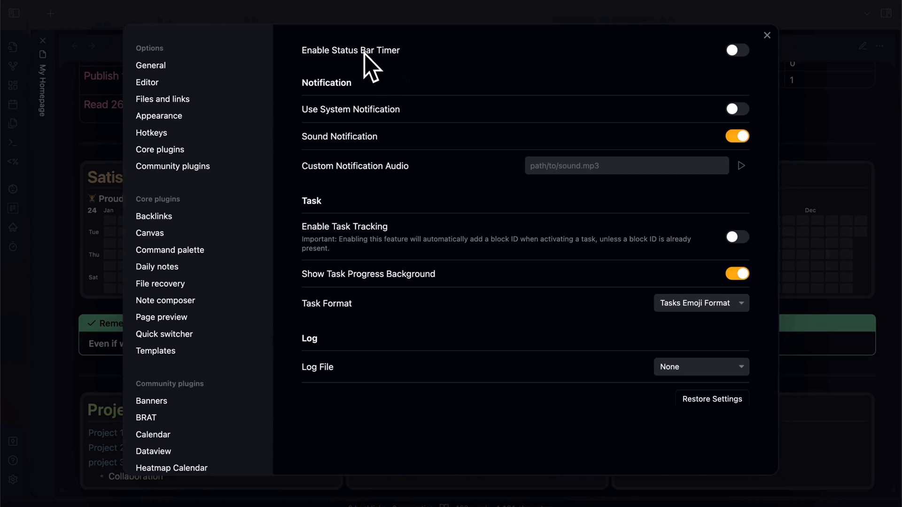
mouse_move(737, 66)
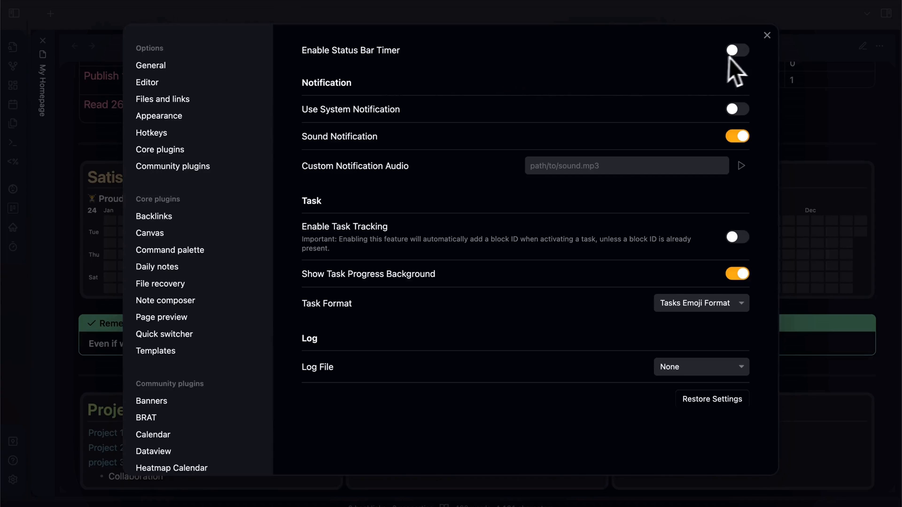
Enable task tracking in the Pomodoro Timer settings and return to My Homepage
click(767, 35)
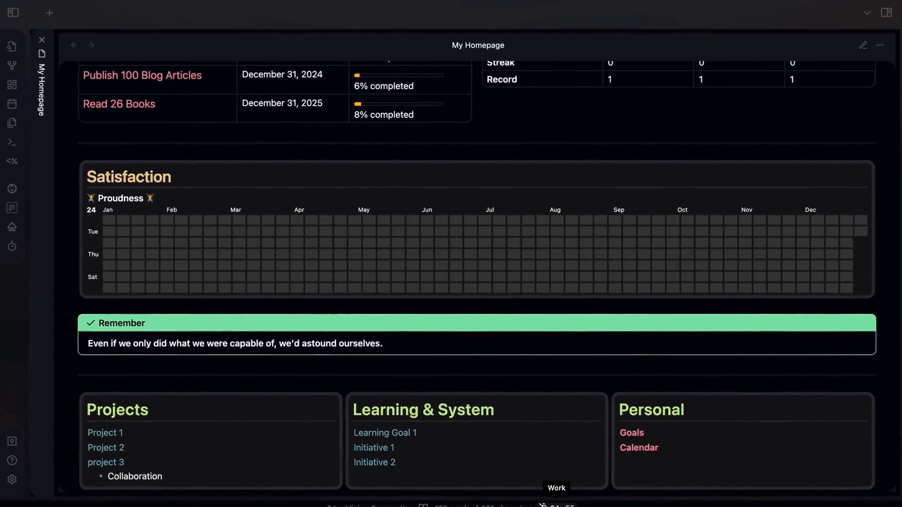
mouse_move(20, 472)
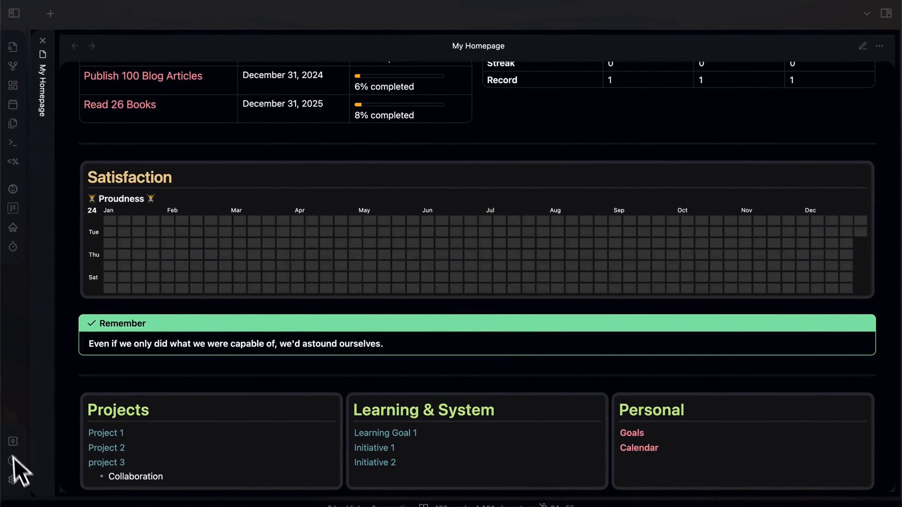
click(12, 479)
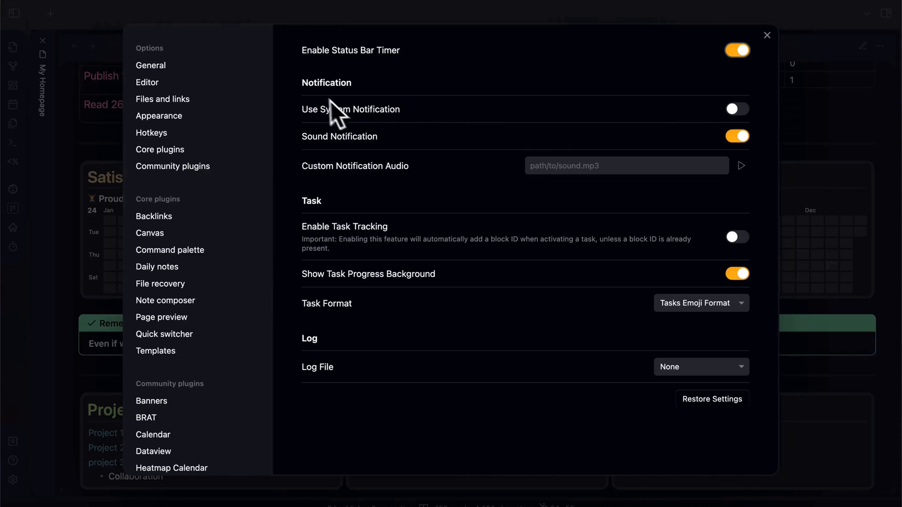
mouse_move(455, 92)
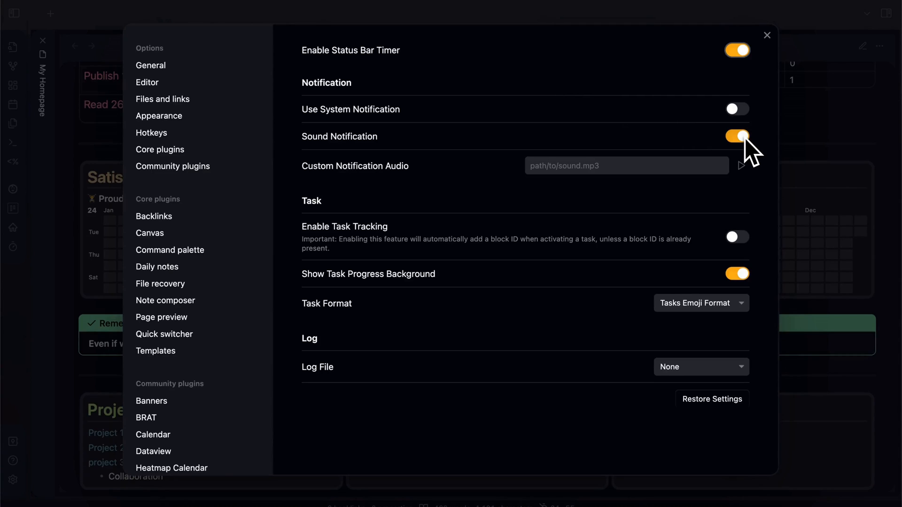
mouse_move(552, 188)
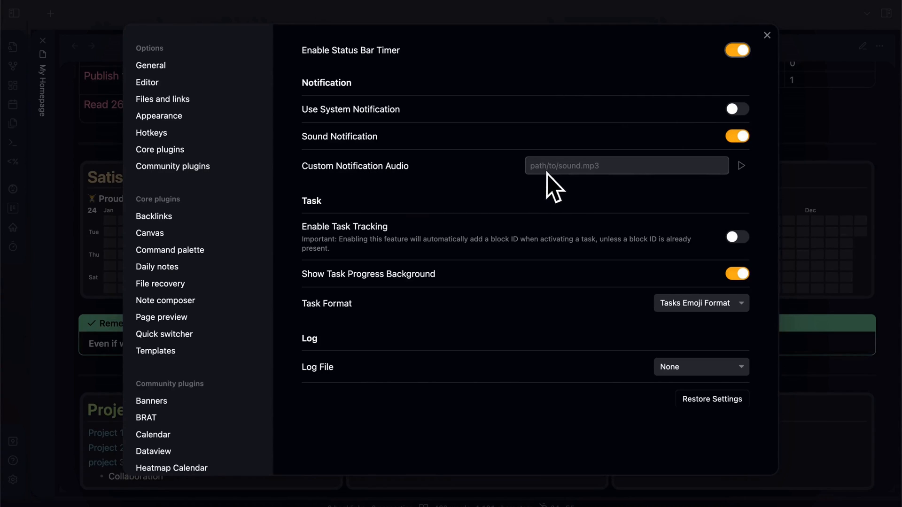
mouse_move(691, 190)
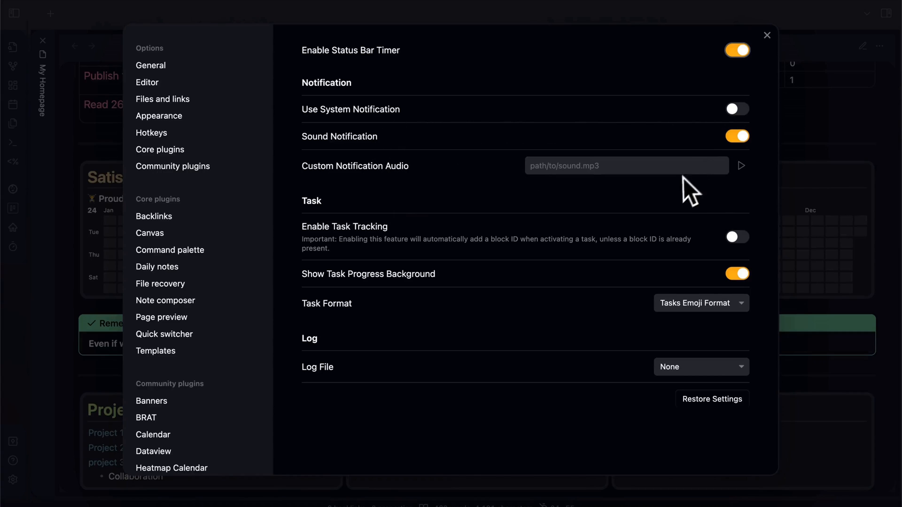
mouse_move(737, 190)
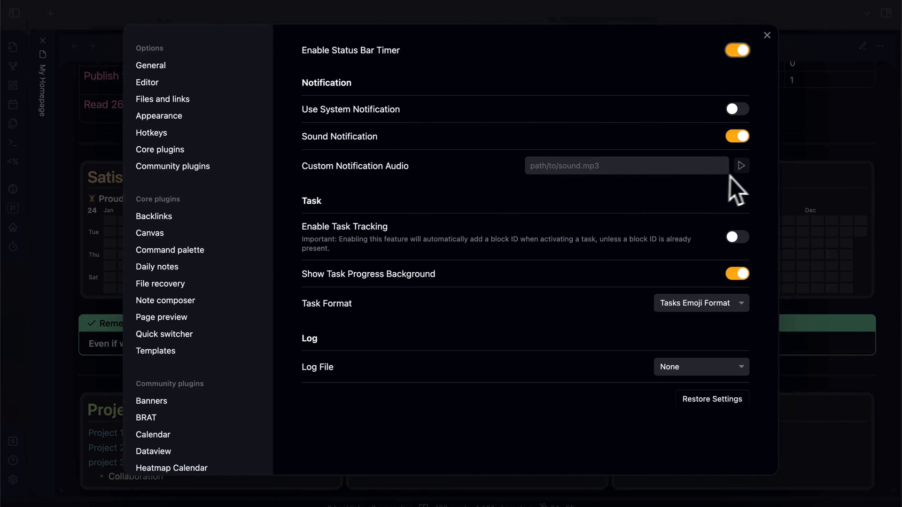
mouse_move(745, 190)
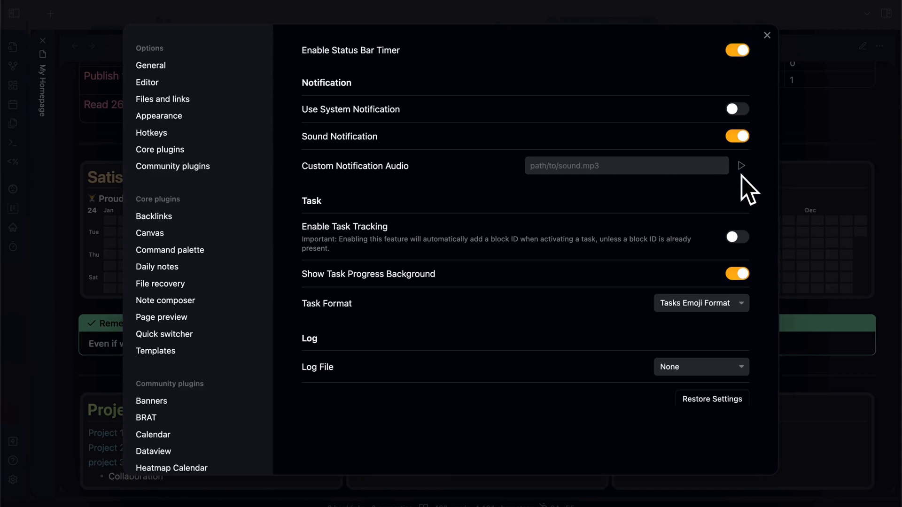
mouse_move(567, 259)
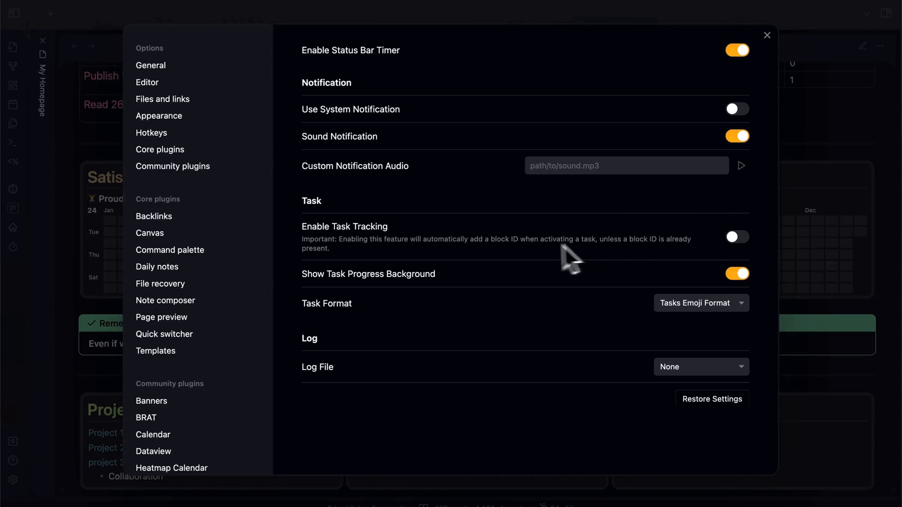
mouse_move(331, 247)
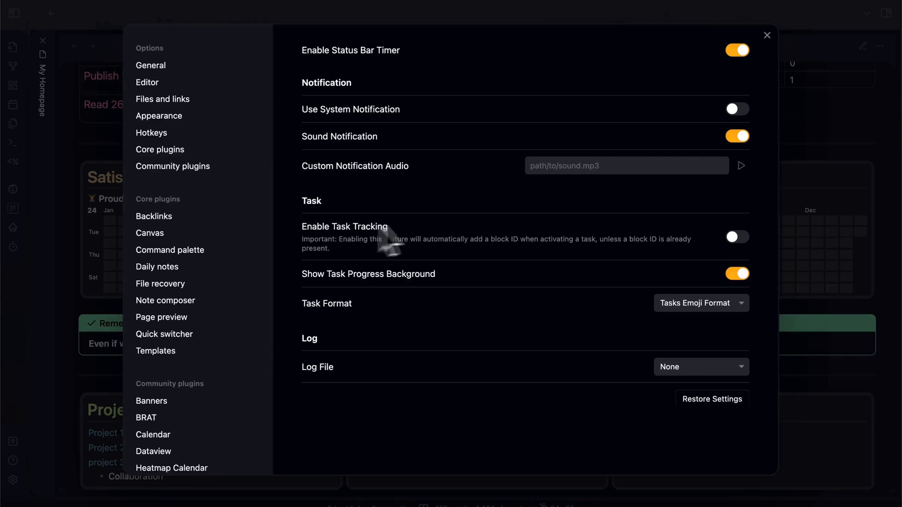
click(736, 236)
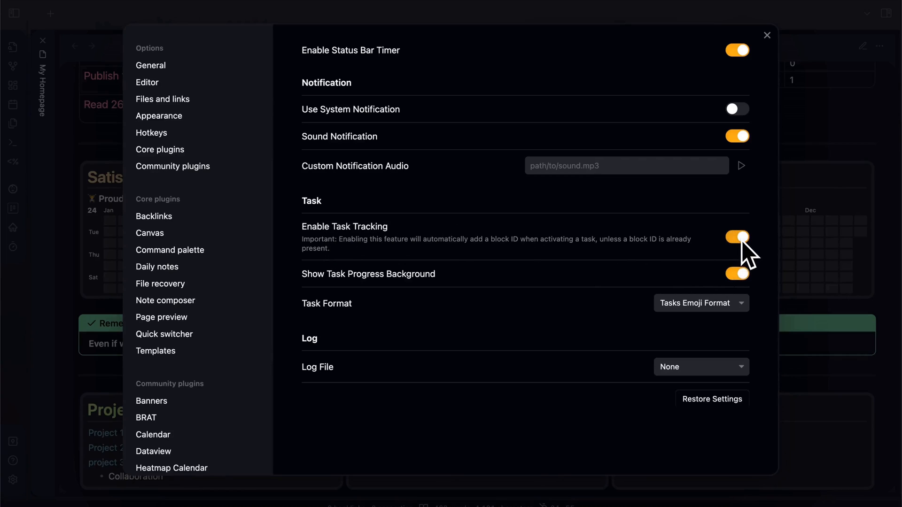
mouse_move(742, 247)
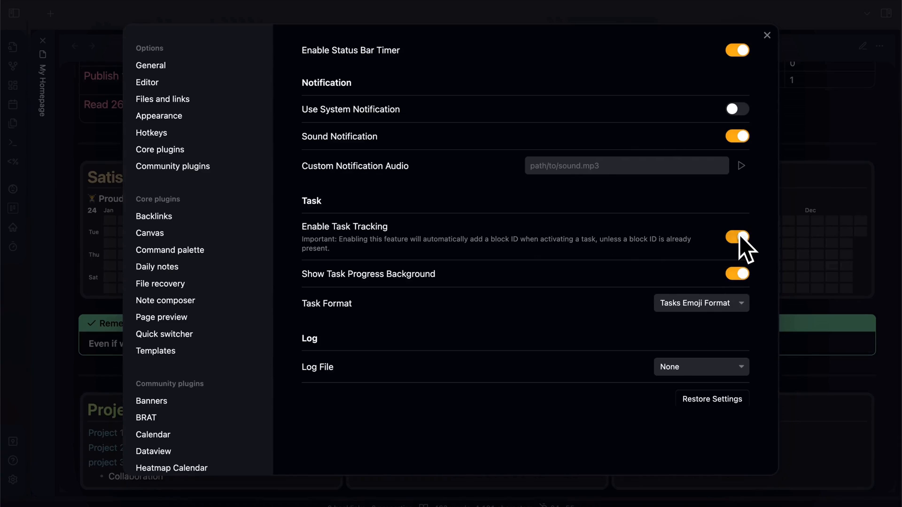
mouse_move(745, 256)
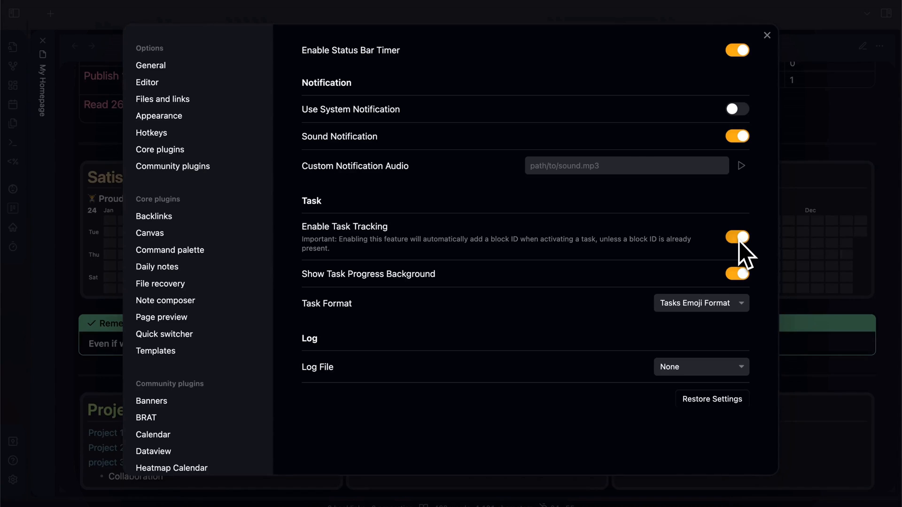
mouse_move(561, 501)
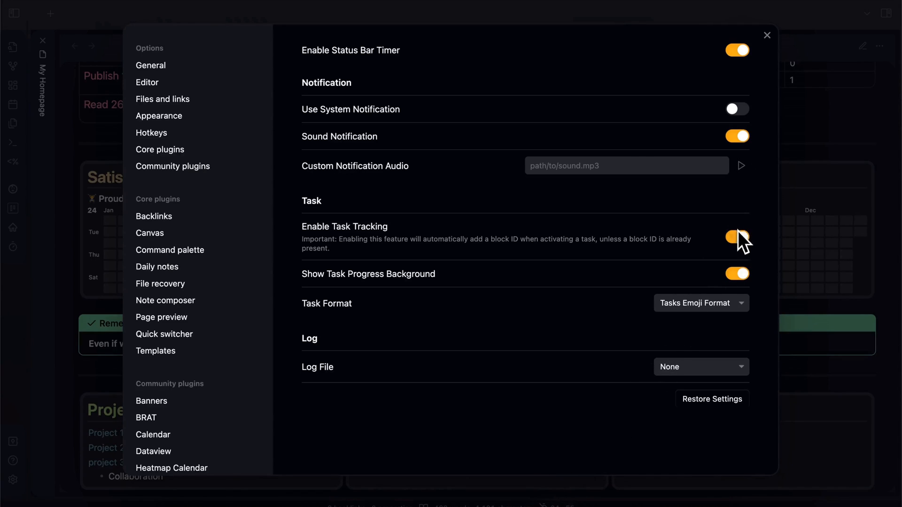
click(766, 35)
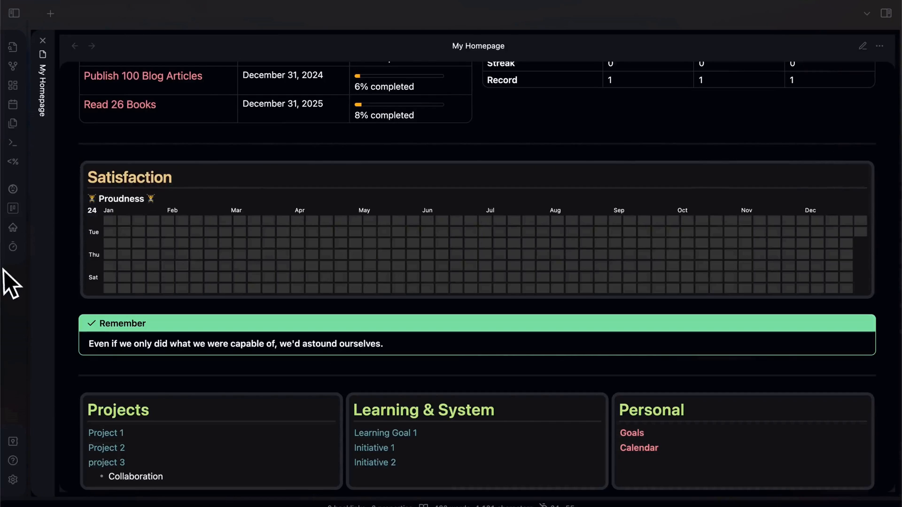
mouse_move(12, 247)
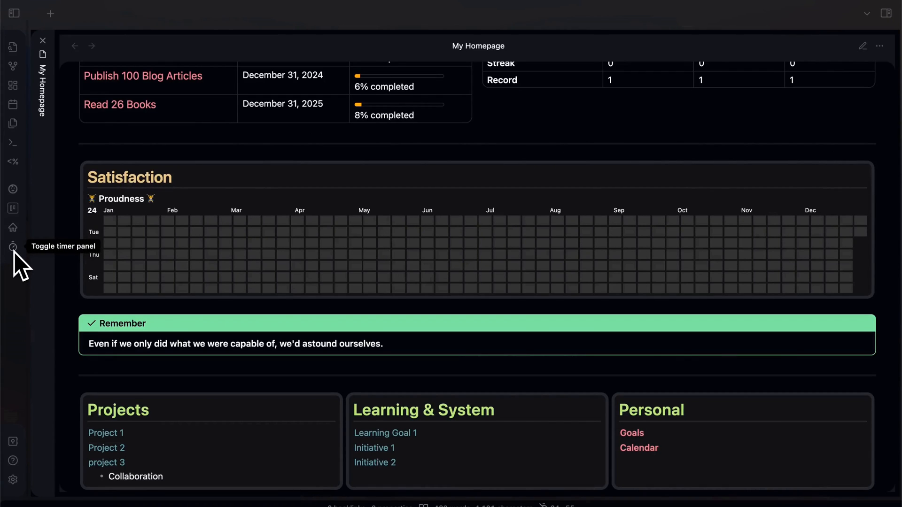
Show the Pomodoro timer panel in the right sidebar via the ribbon icon
click(13, 247)
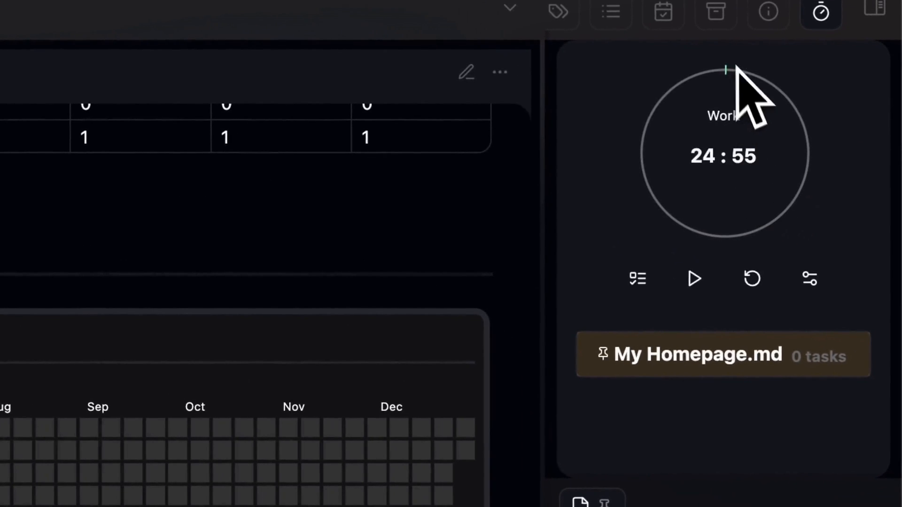
mouse_move(736, 115)
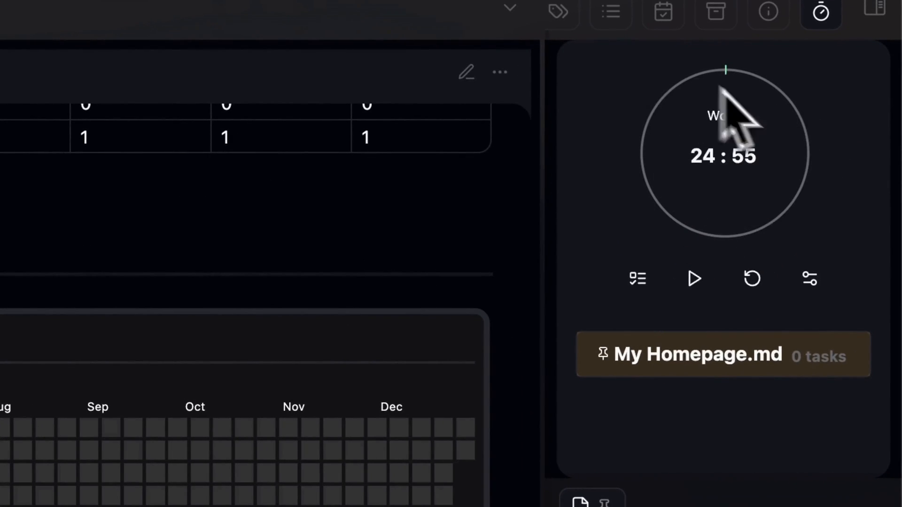
mouse_move(682, 190)
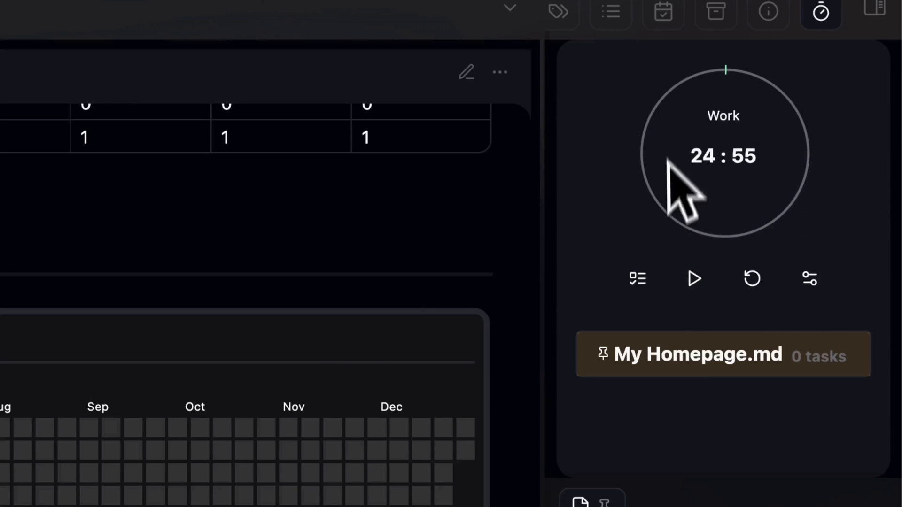
mouse_move(716, 276)
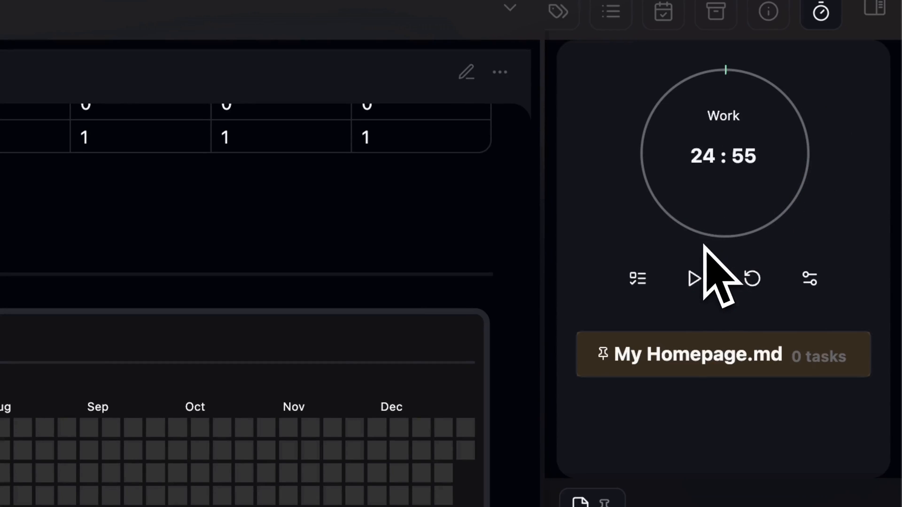
Set the timer's Work and Break durations to 1 minute each, Auto-start off
click(809, 280)
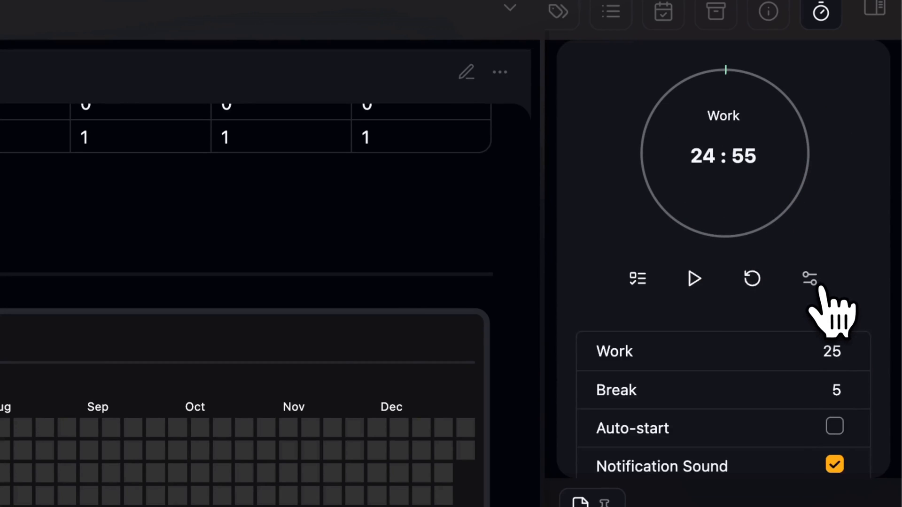
mouse_move(820, 350)
text(10)
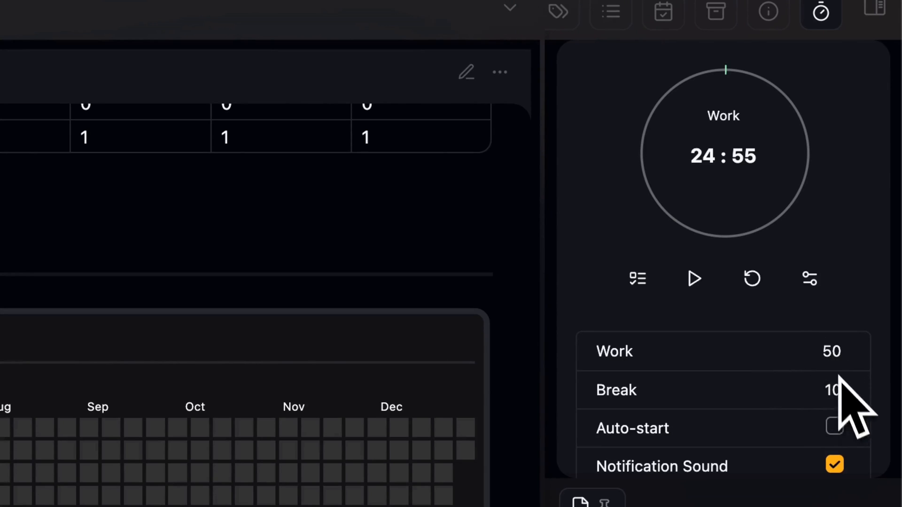
click(829, 350)
text(1)
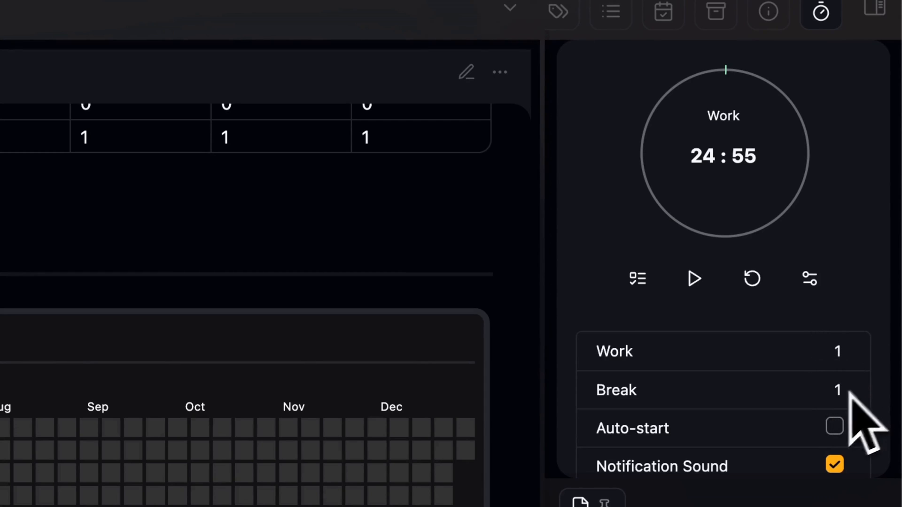
click(833, 424)
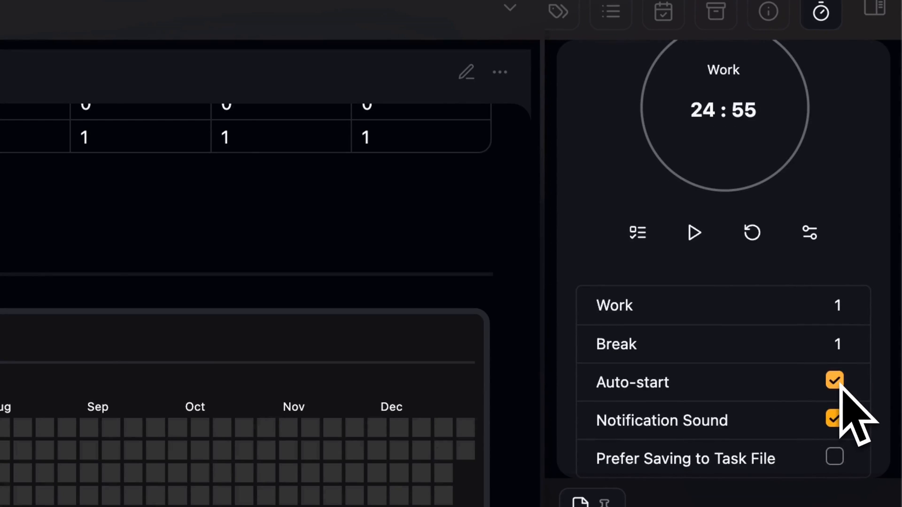
scroll(up, 3)
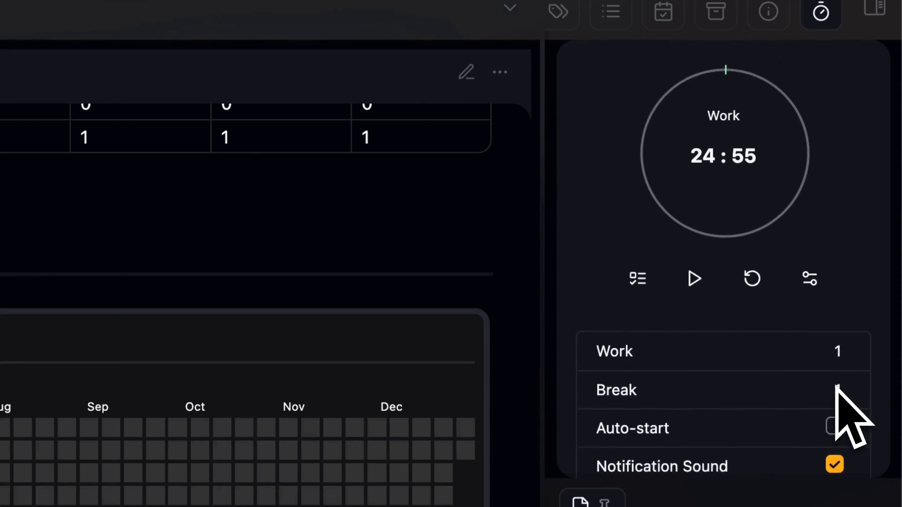
scroll(down, 3)
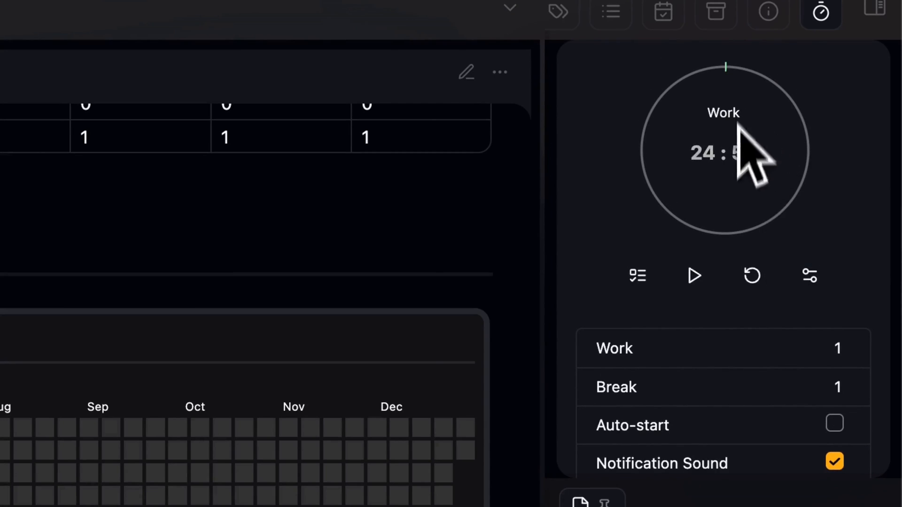
scroll(down, 3)
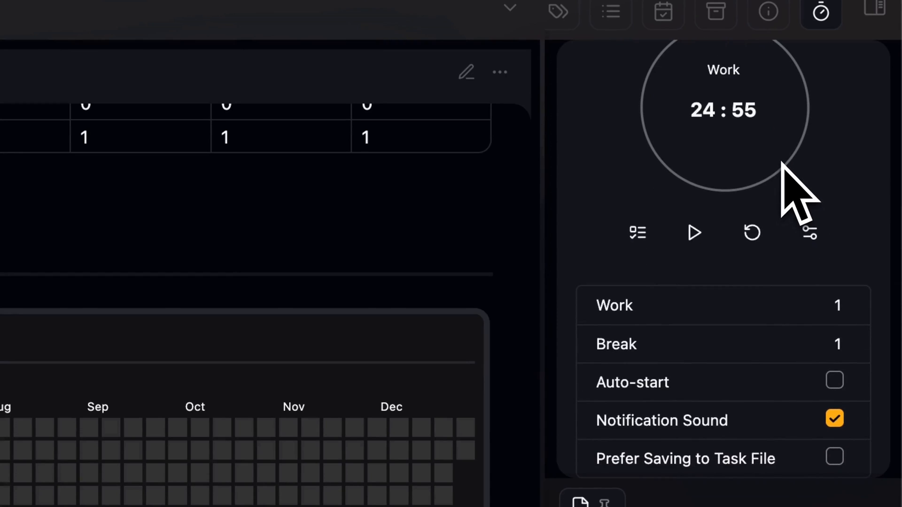
scroll(down, 3)
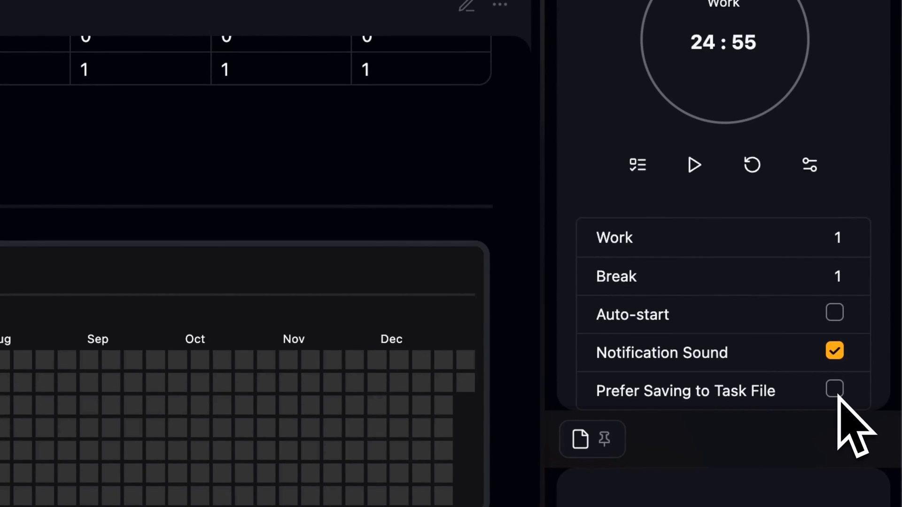
Start the Work countdown from the timer panel
click(693, 166)
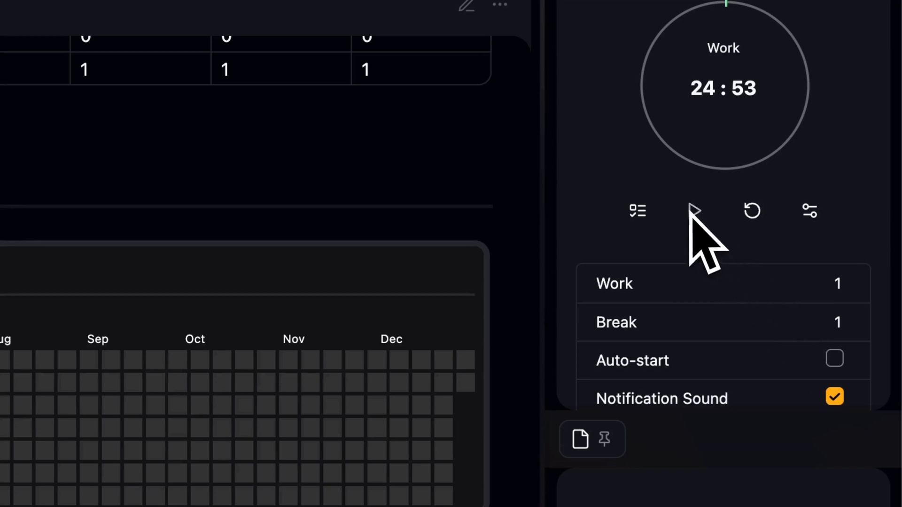
click(694, 210)
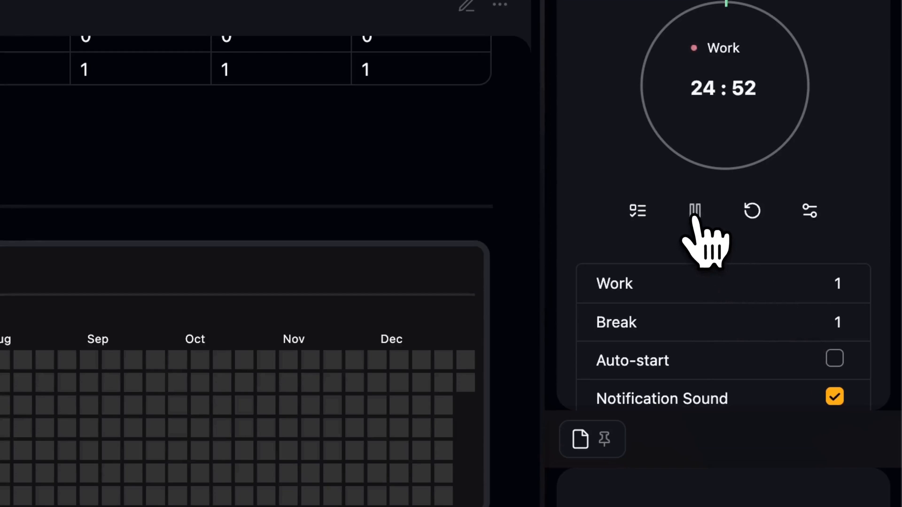
Pause and reset the Work timer to 01:00, briefly checking the plugin settings
click(694, 211)
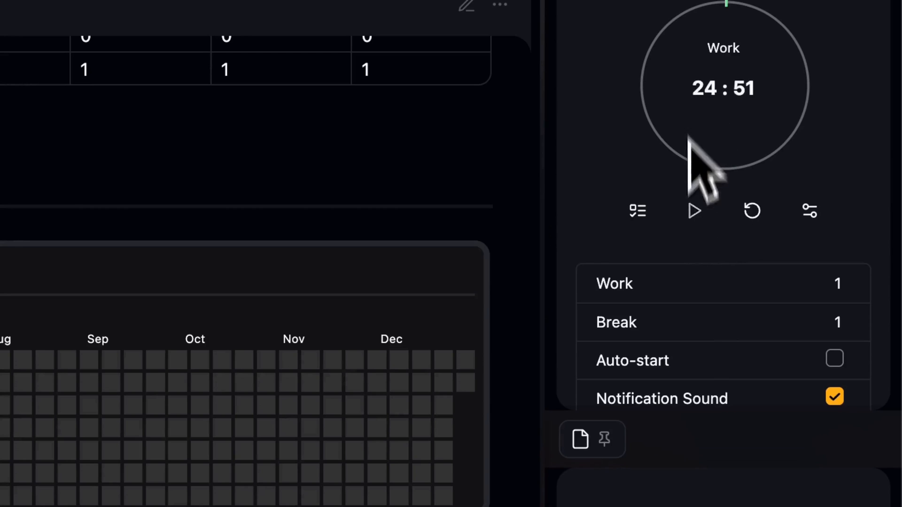
click(752, 212)
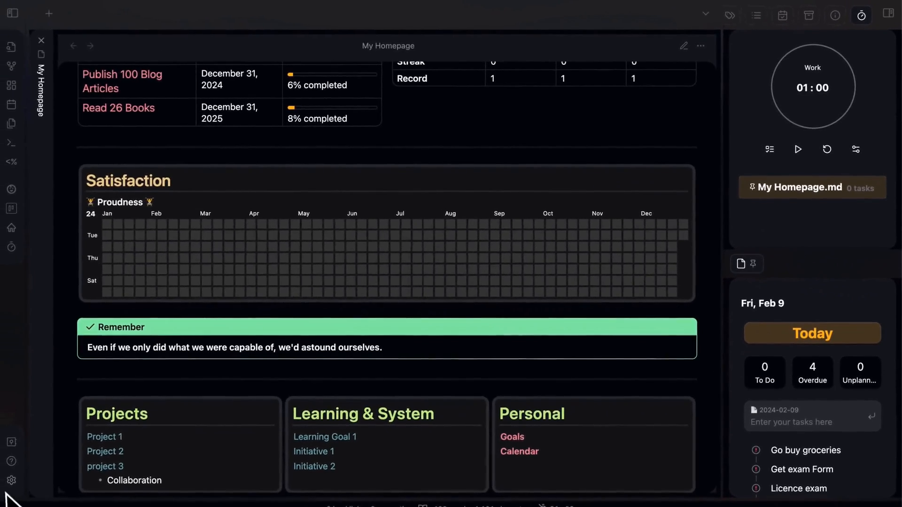
click(11, 480)
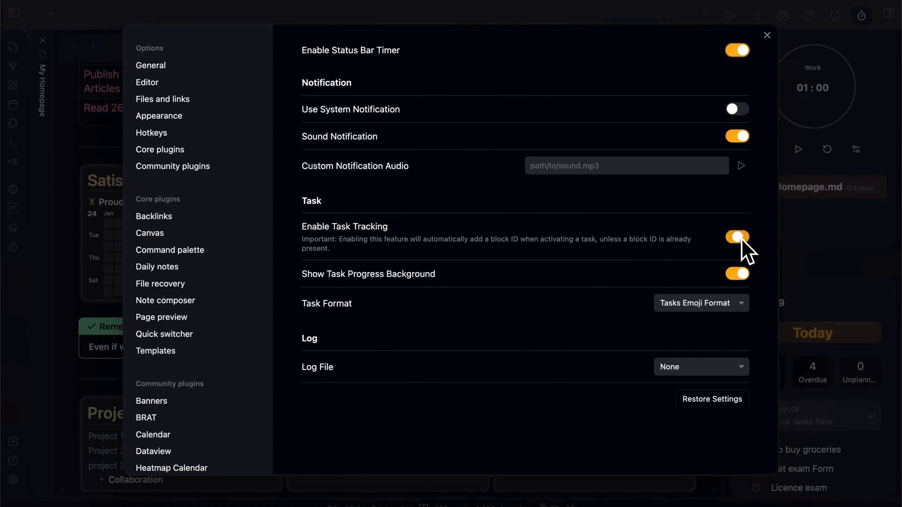
click(767, 34)
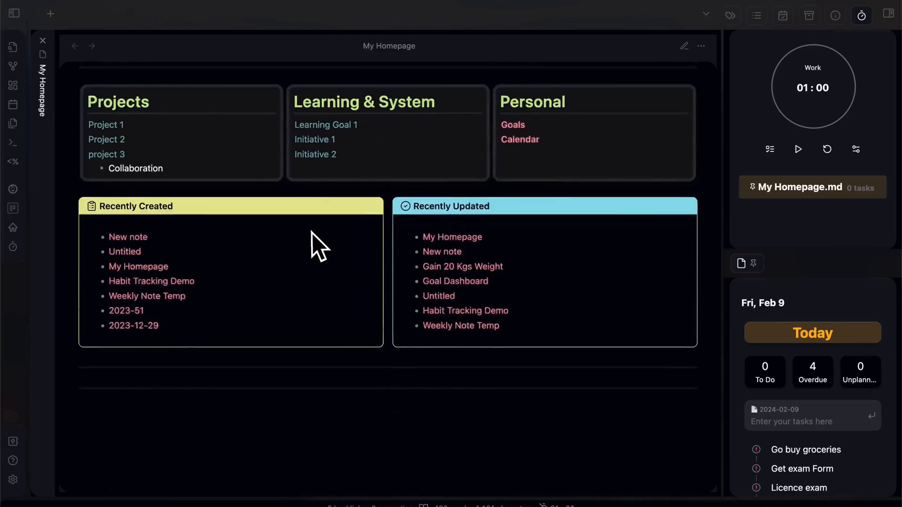
In New note, tick 'This is a task' as done and add a new task 'Writing' in source mode
scroll(down, 3)
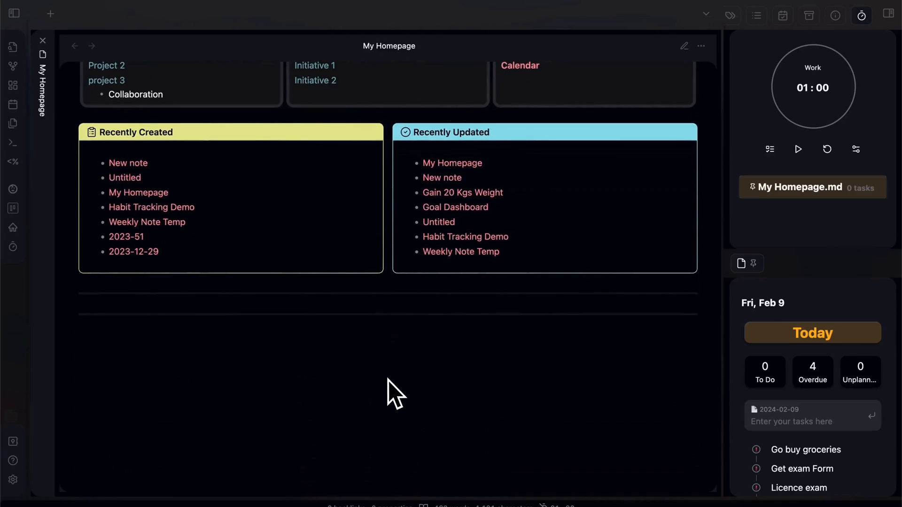
mouse_move(35, 58)
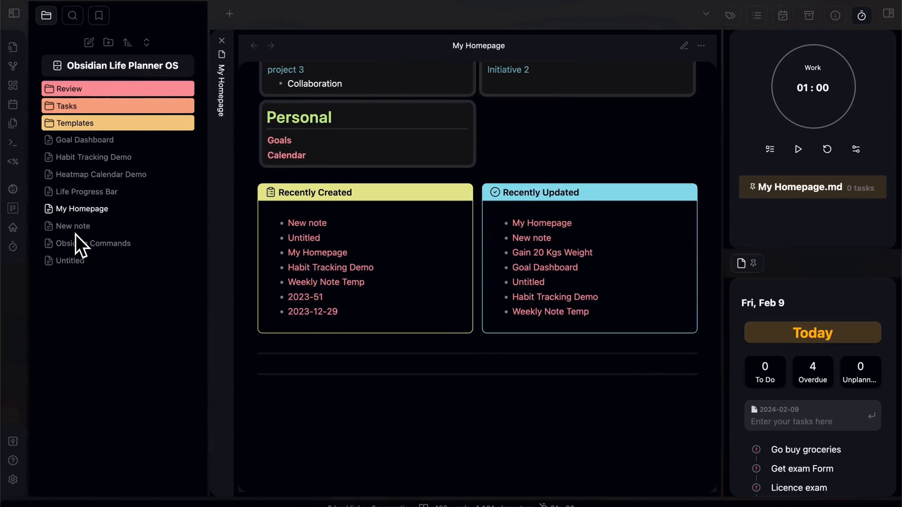
click(74, 225)
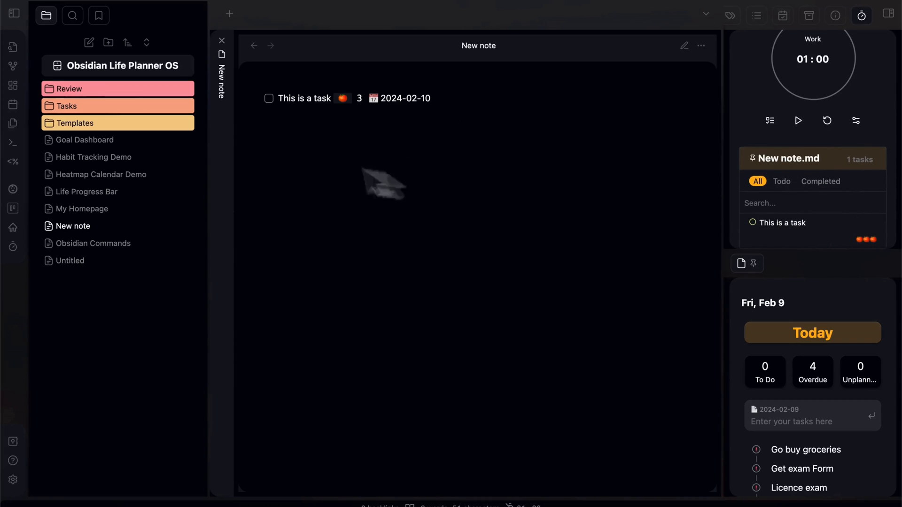
click(268, 98)
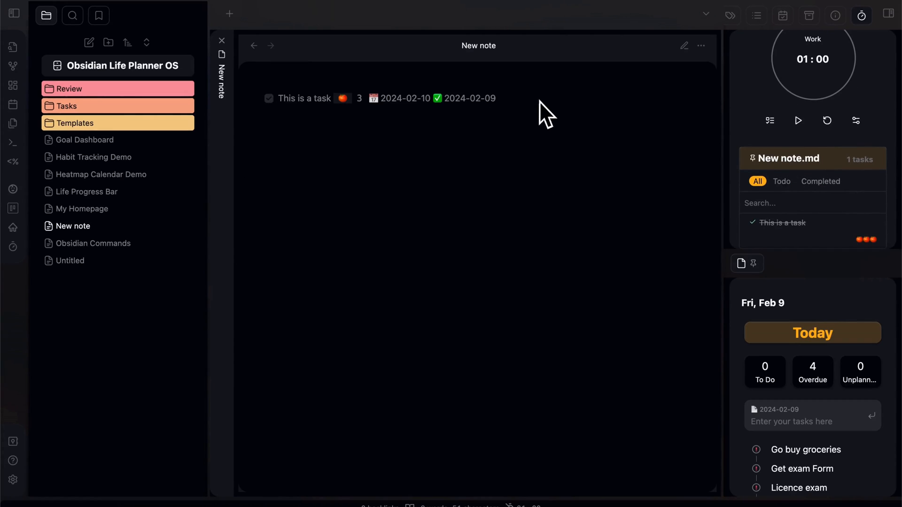
click(683, 45)
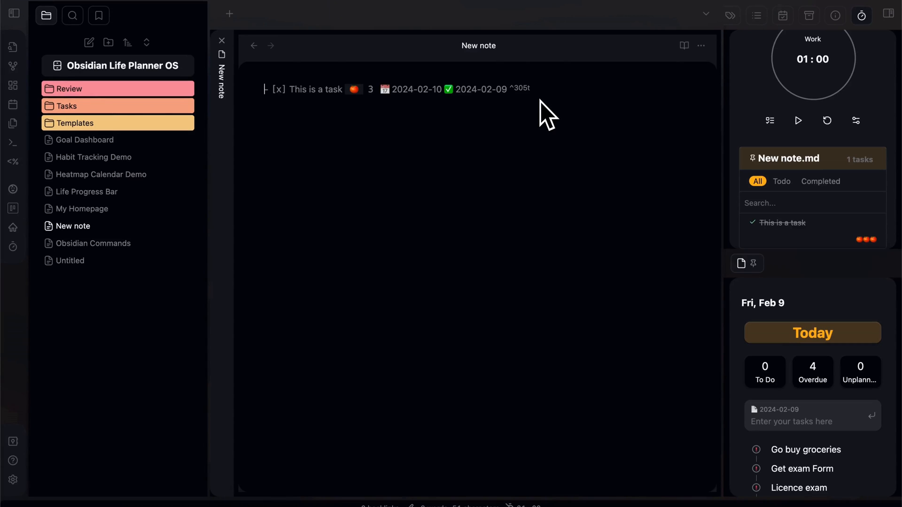
text(Writing)
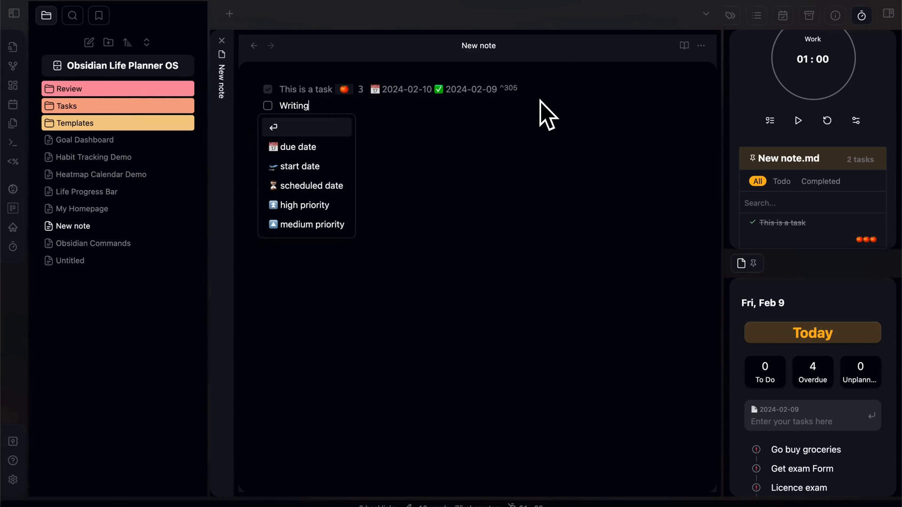
Select the Writing task in the Pomodoro panel and start its Work session
click(479, 243)
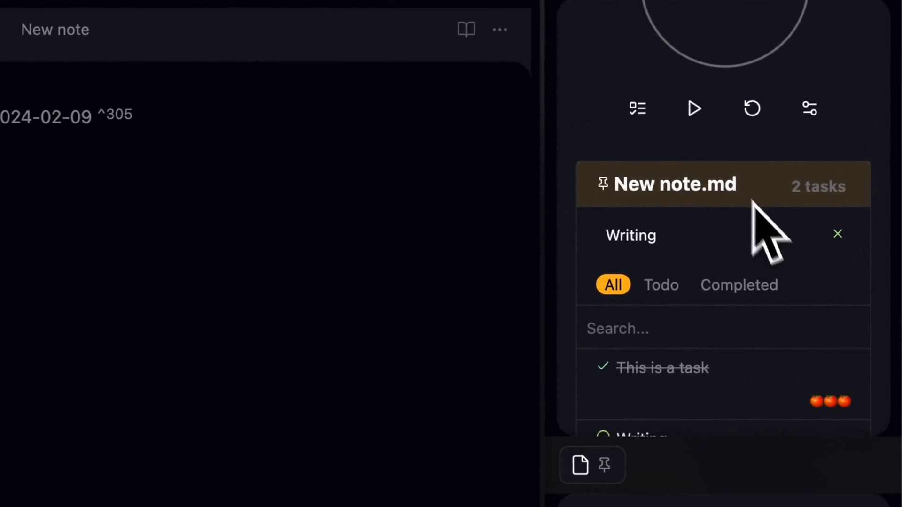
click(694, 108)
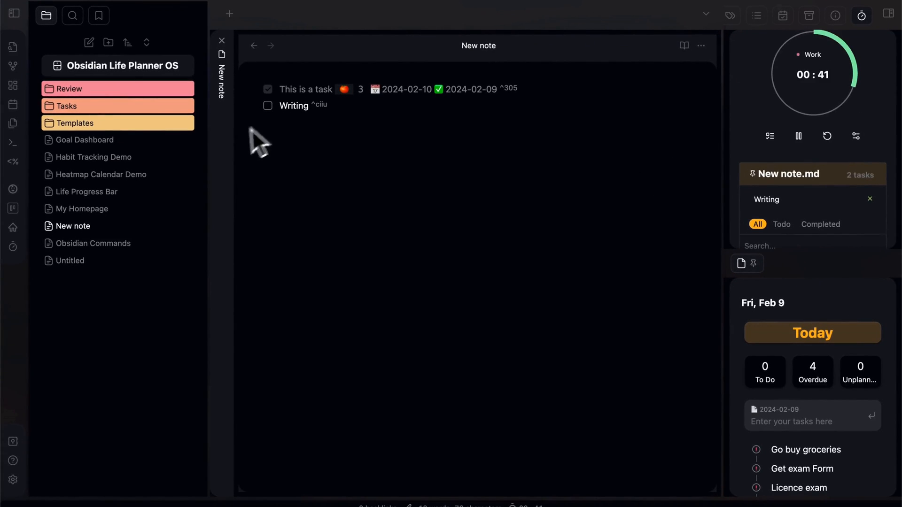
mouse_move(72, 273)
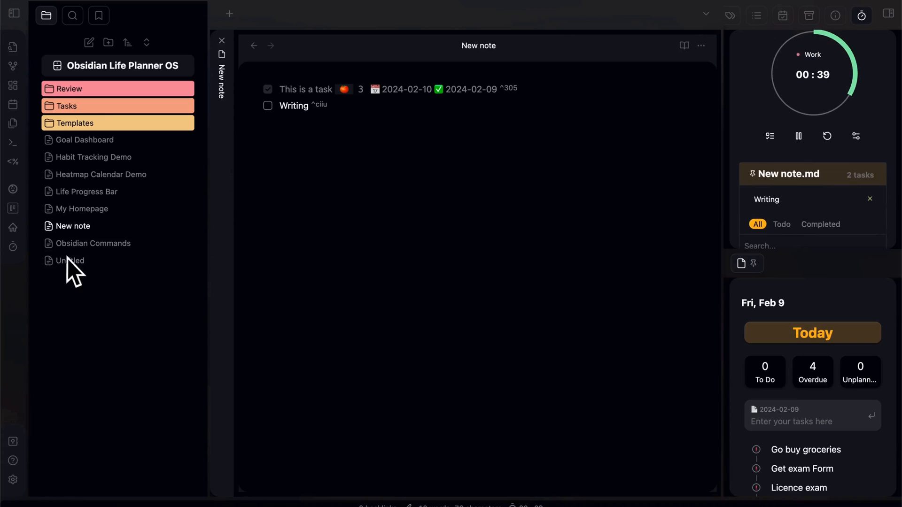
Visit Untitled, New note and My Homepage while the Work countdown runs out into a Break
click(70, 260)
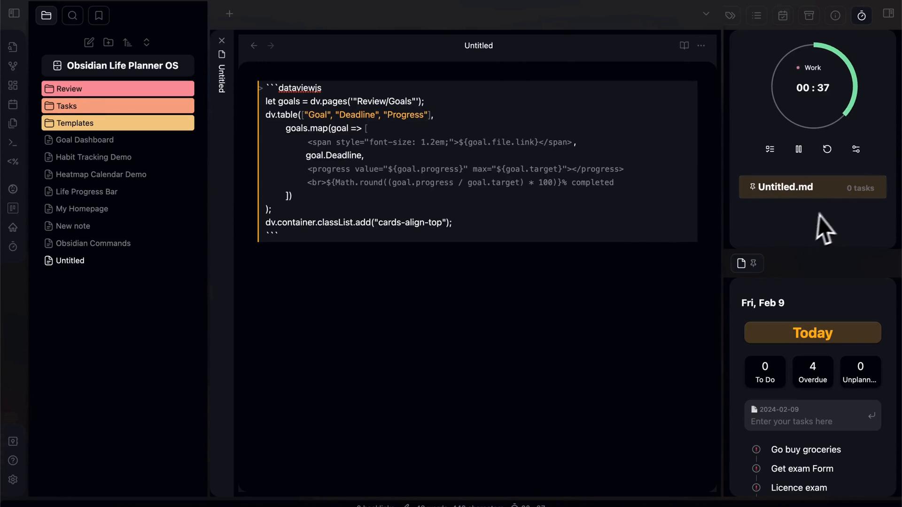
mouse_move(872, 209)
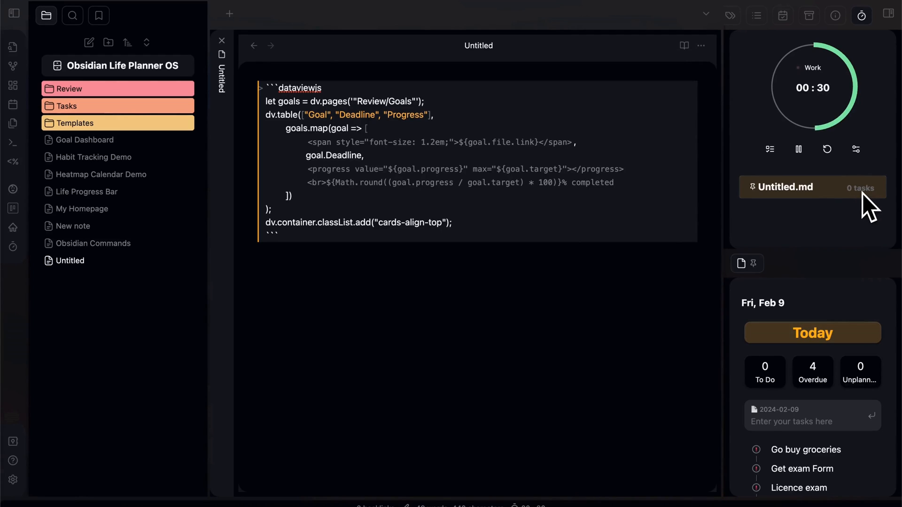
click(73, 227)
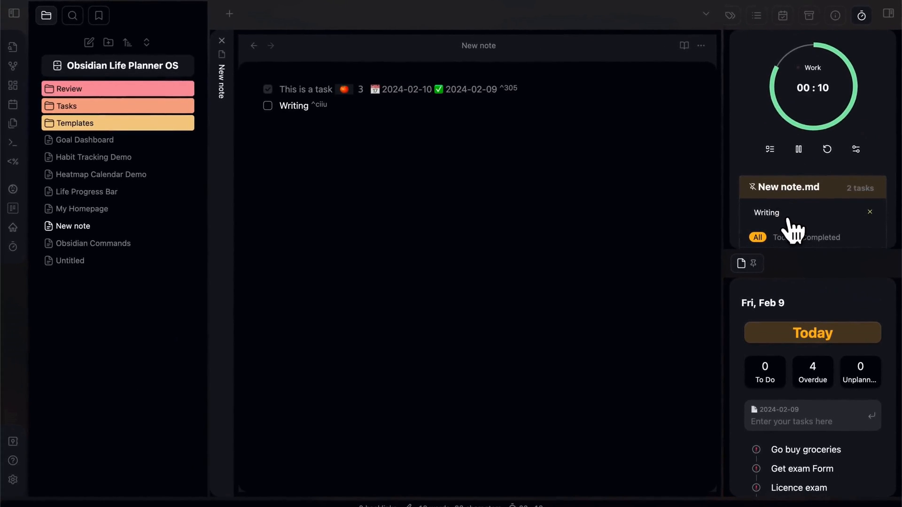
mouse_move(109, 250)
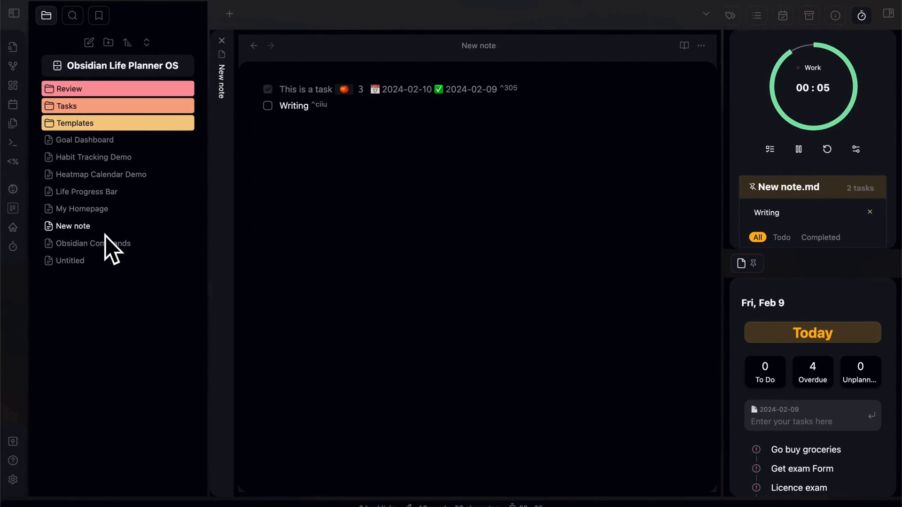
click(80, 209)
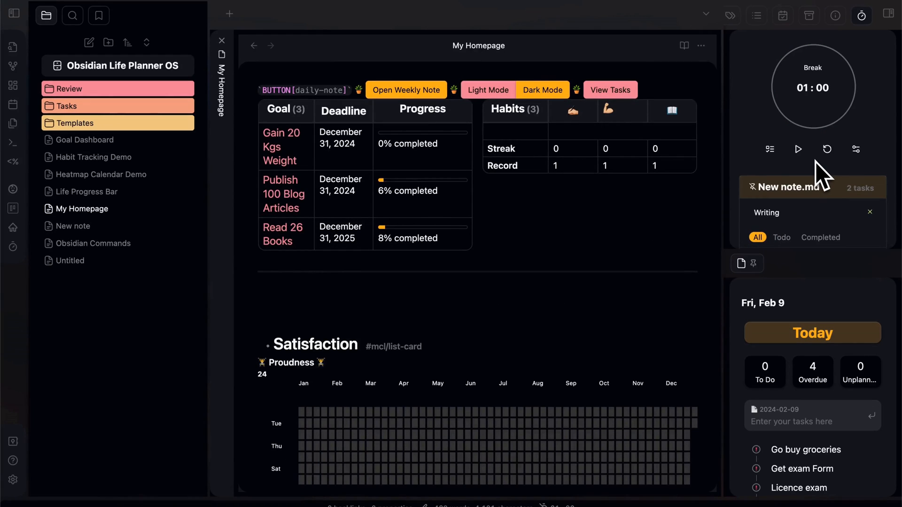
mouse_move(862, 160)
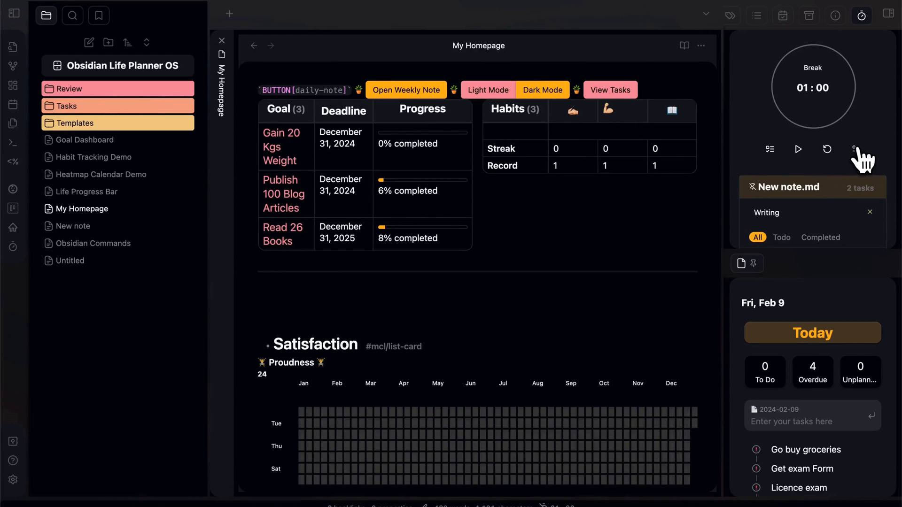
Turn on Auto-start in the timer settings and start the one-minute Break countdown
click(861, 150)
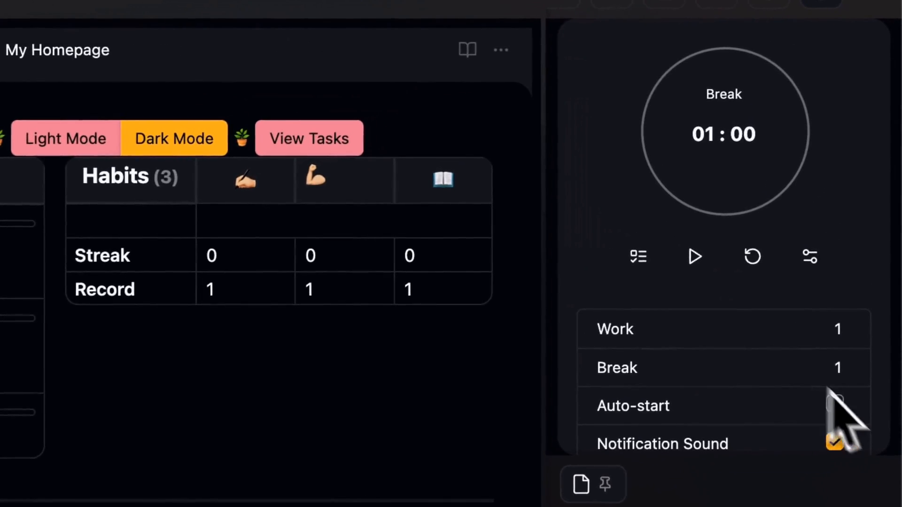
click(833, 404)
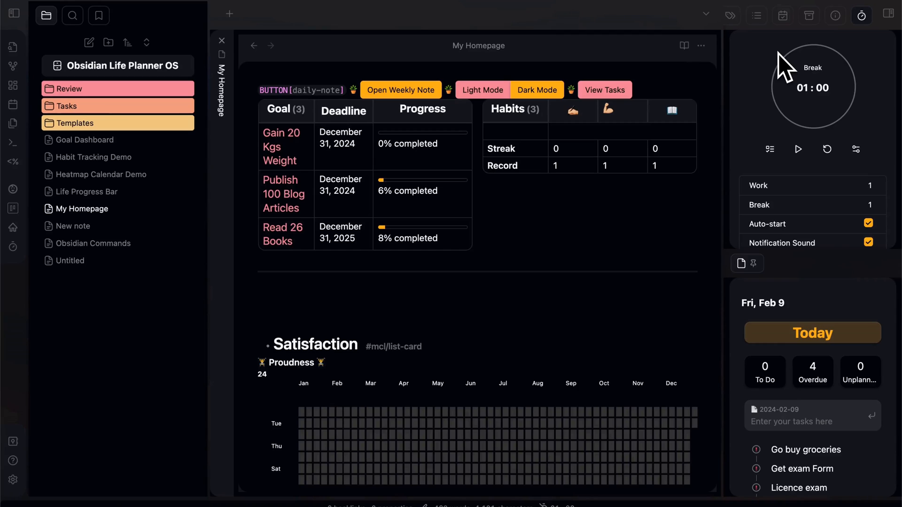
mouse_move(887, 16)
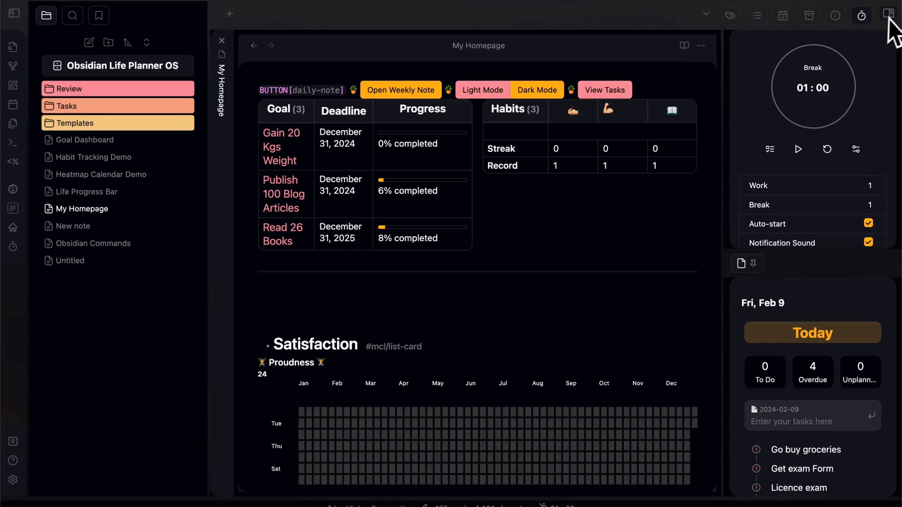
click(798, 149)
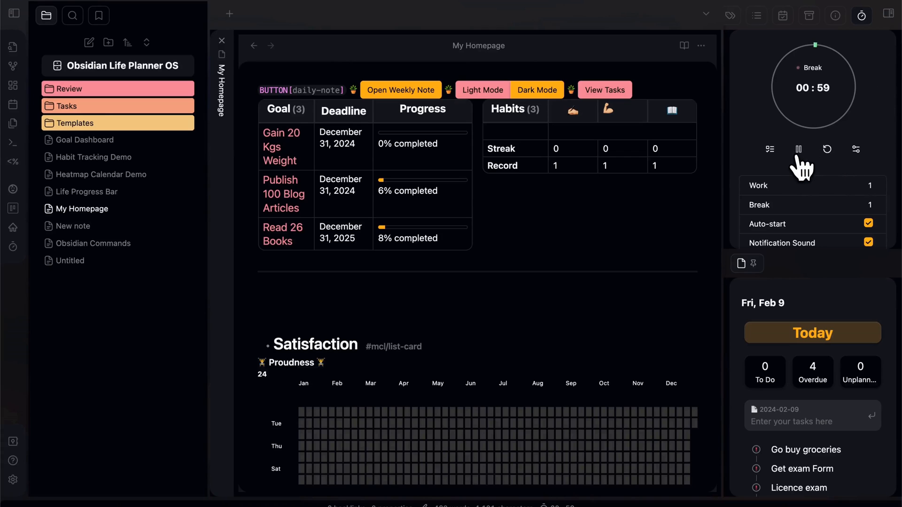
mouse_move(72, 233)
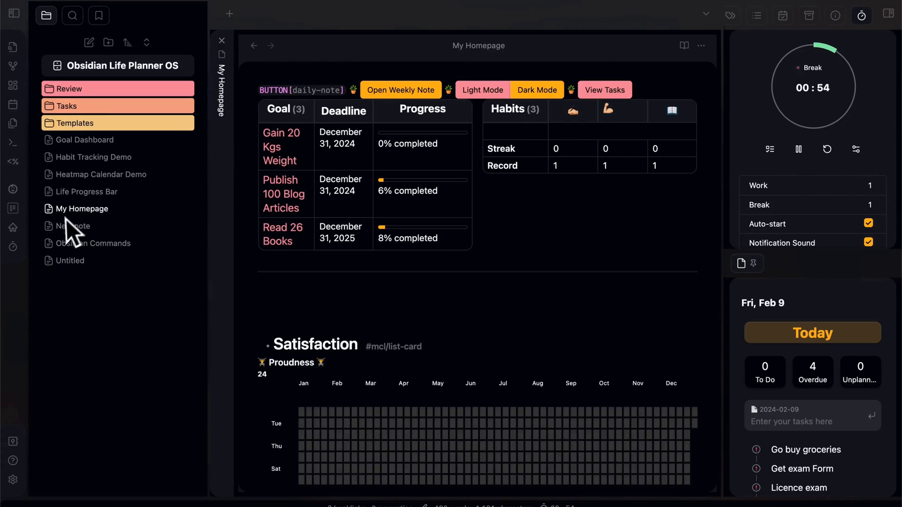
Open New note to check the Writing task's logged pomodoro count
click(72, 227)
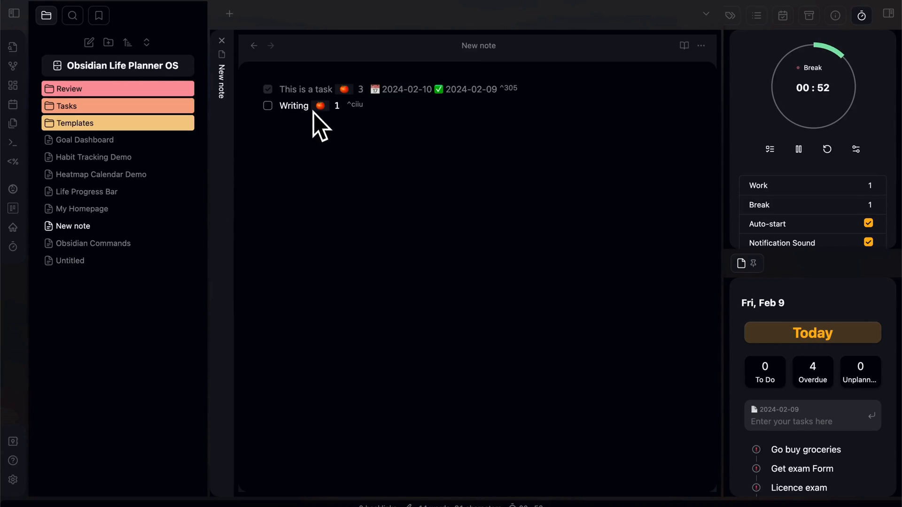
mouse_move(343, 125)
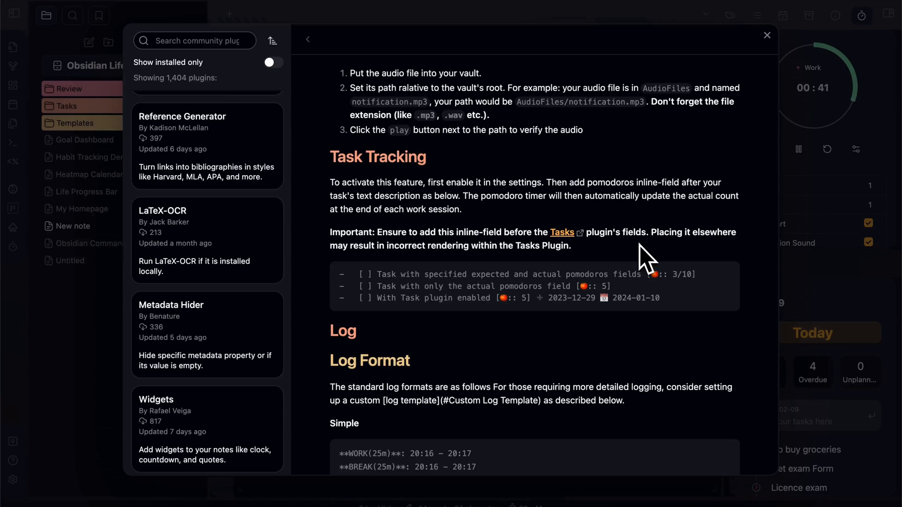
mouse_move(440, 279)
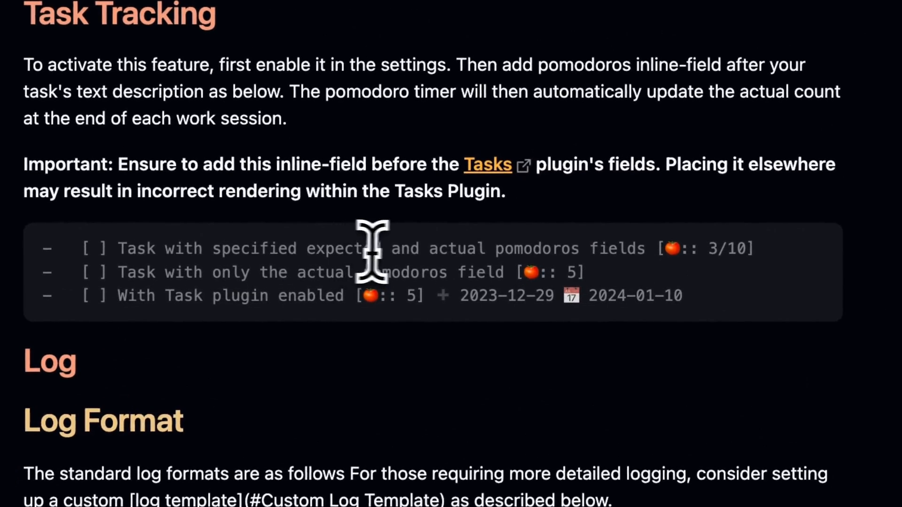
mouse_move(457, 255)
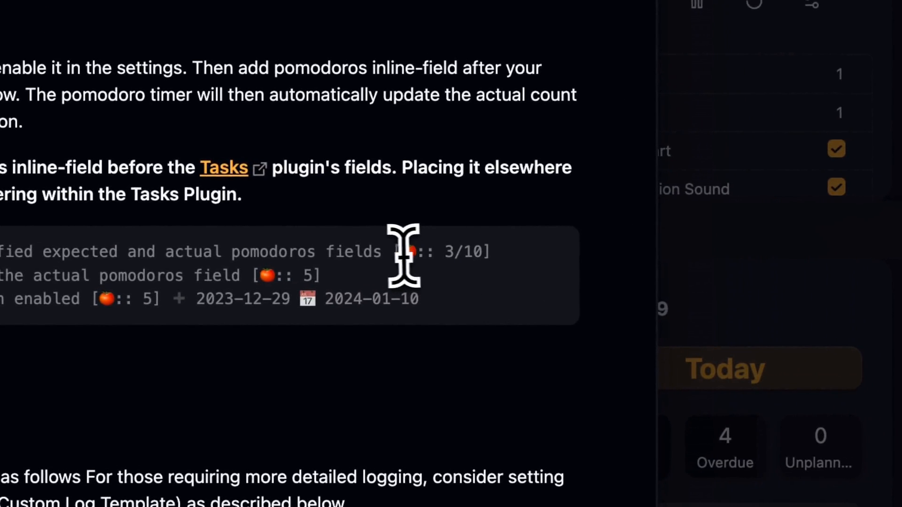
mouse_move(529, 293)
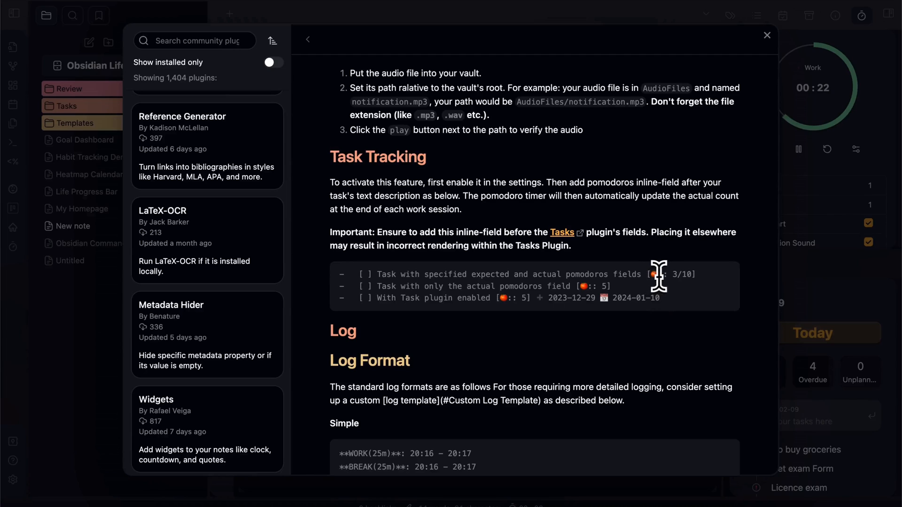
mouse_move(685, 290)
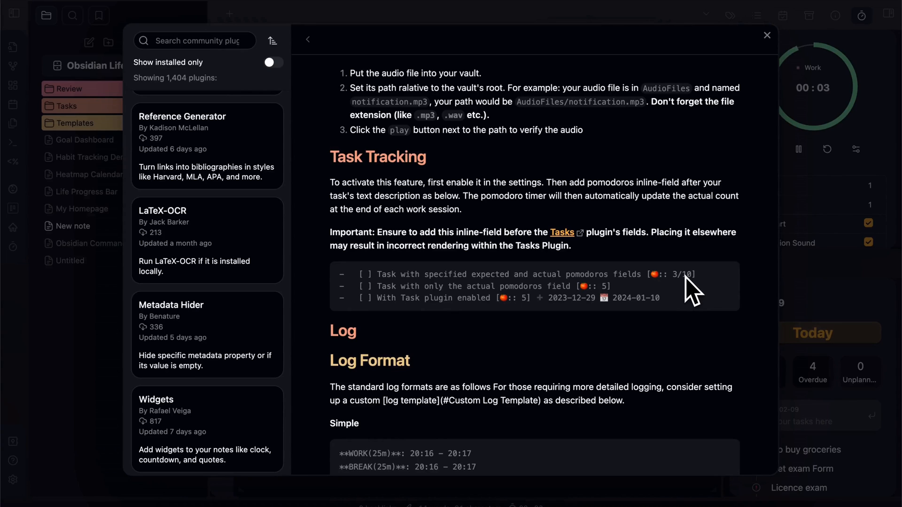
Close the plugin browser and Settings to return to the Writing task note
click(308, 39)
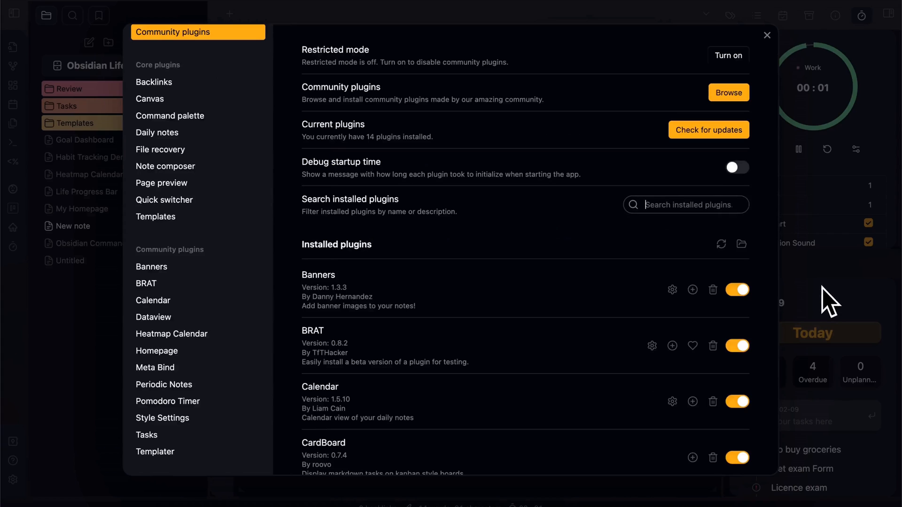
click(766, 35)
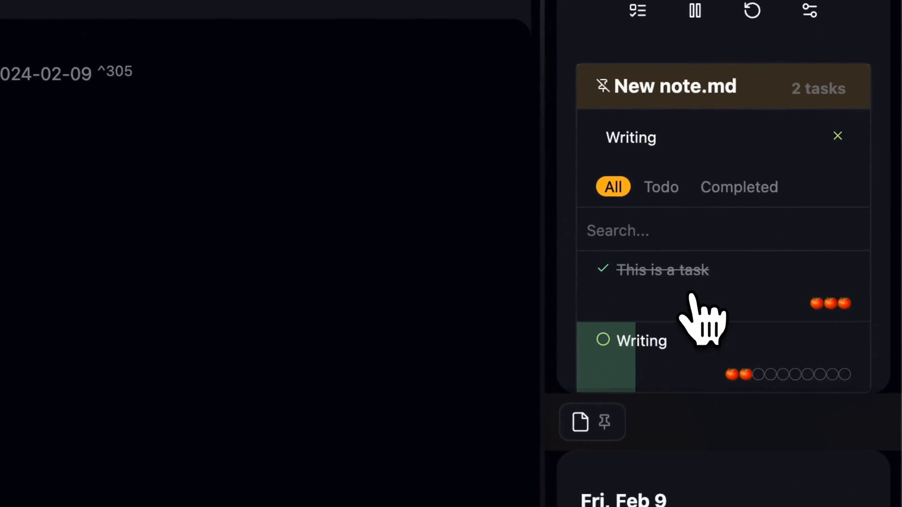
mouse_move(662, 396)
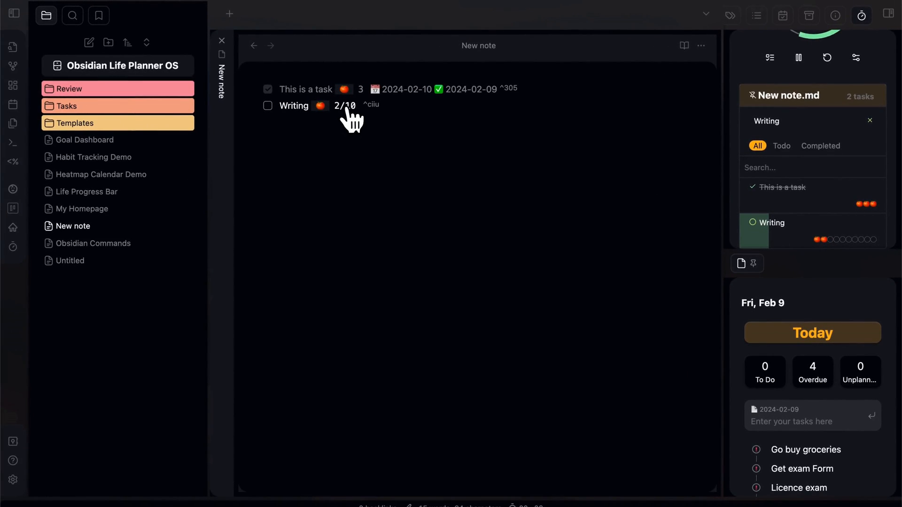
mouse_move(877, 260)
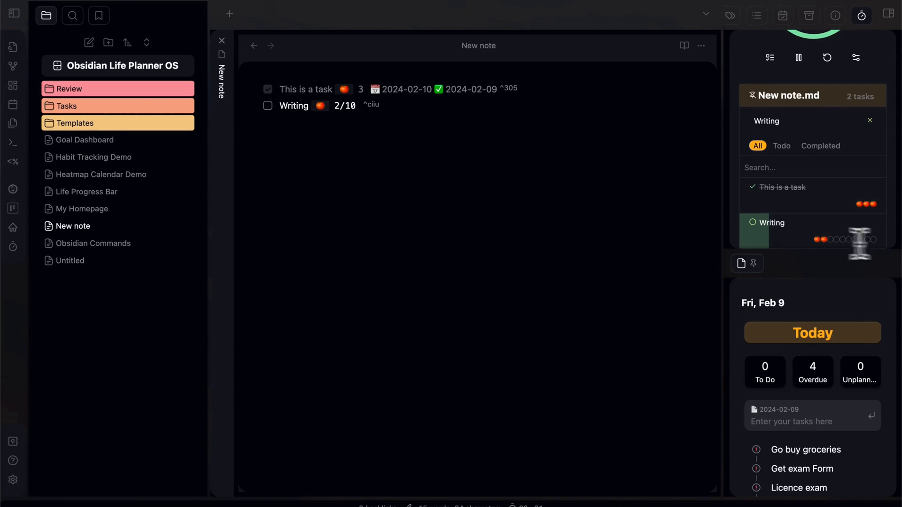
mouse_move(391, 106)
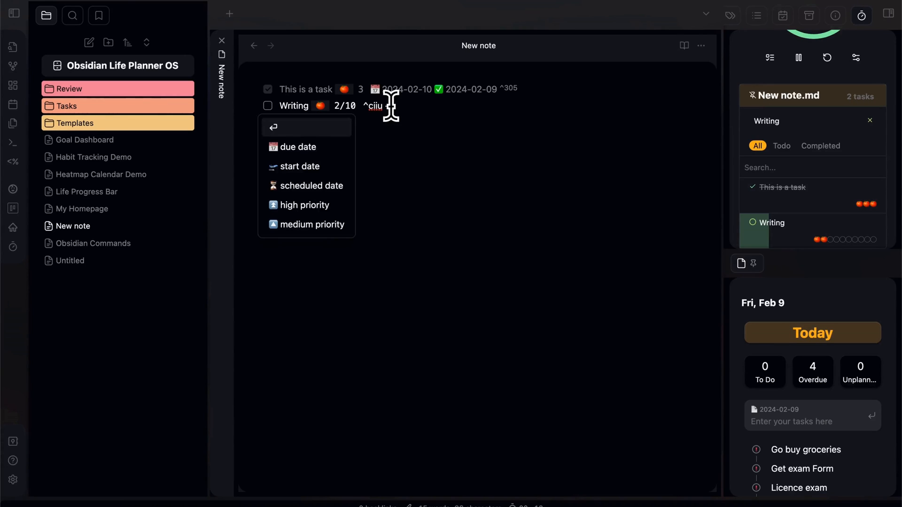
Return to the Pomodoro Timer docs' Task Tracking inline field examples
text(+)
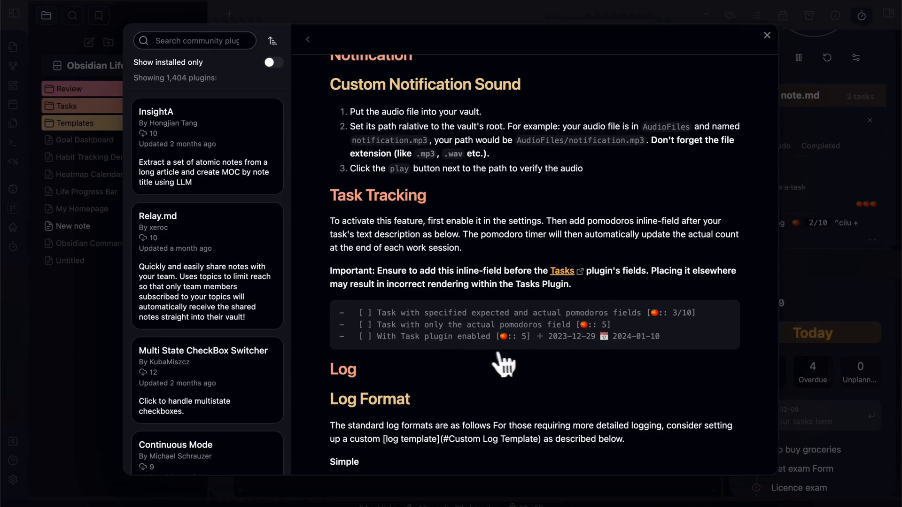
mouse_move(437, 355)
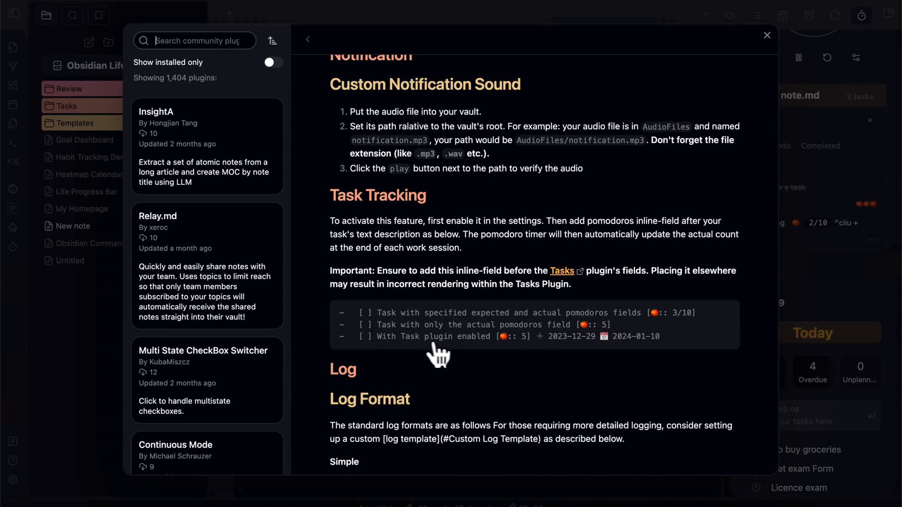
mouse_move(537, 337)
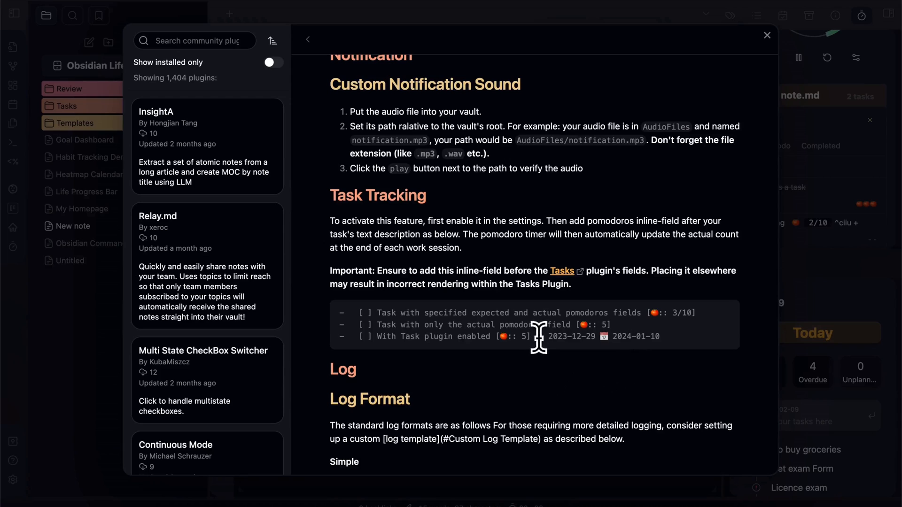
mouse_move(523, 336)
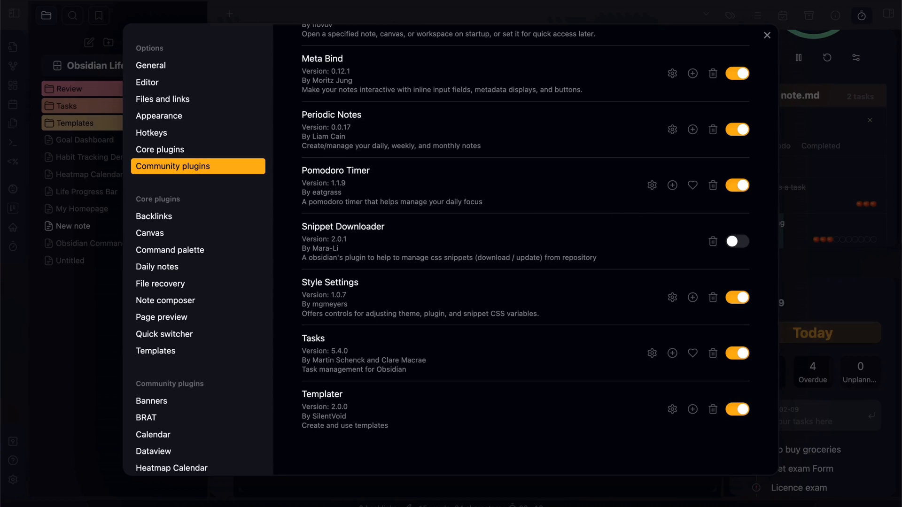
mouse_move(367, 182)
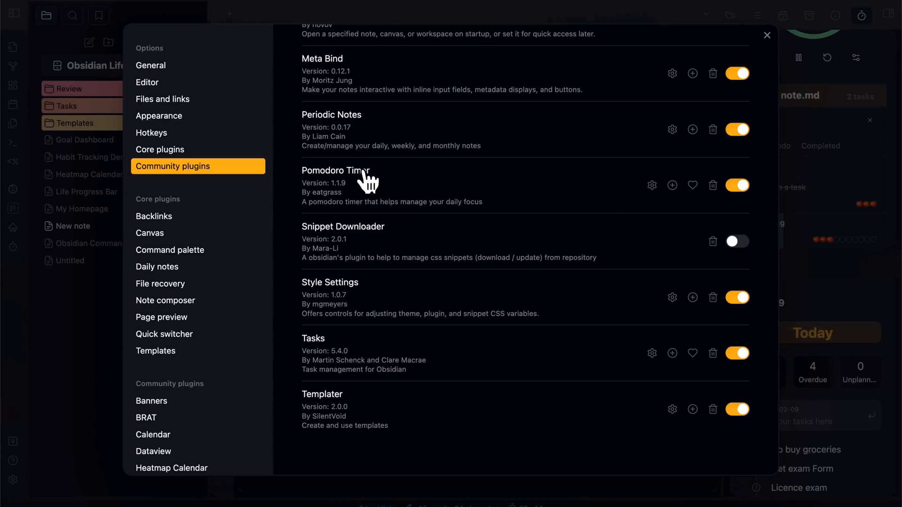
Set Pomodoro Timer to log Work sessions to file New note in Verbose format
click(652, 185)
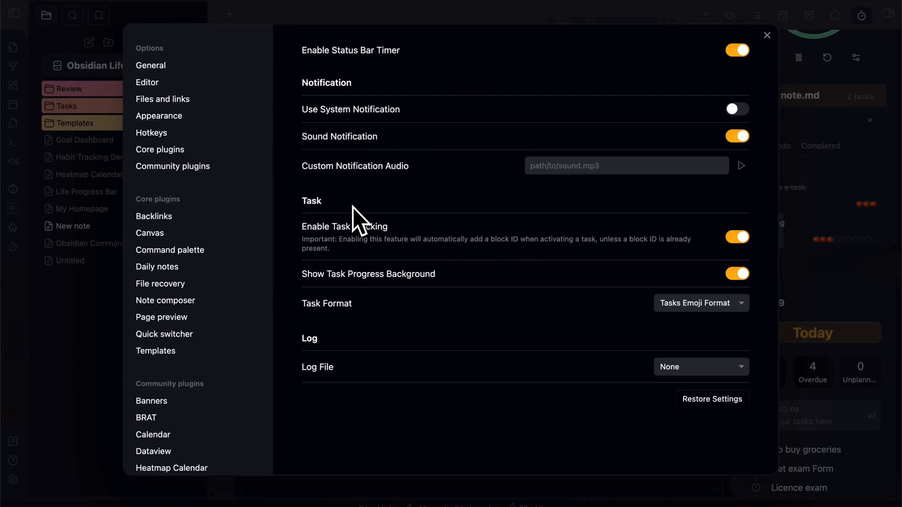
mouse_move(615, 379)
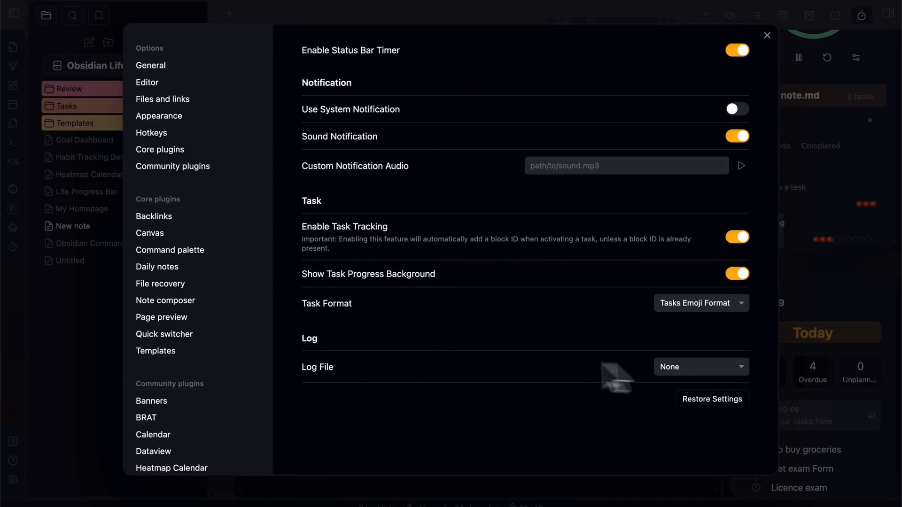
mouse_move(331, 380)
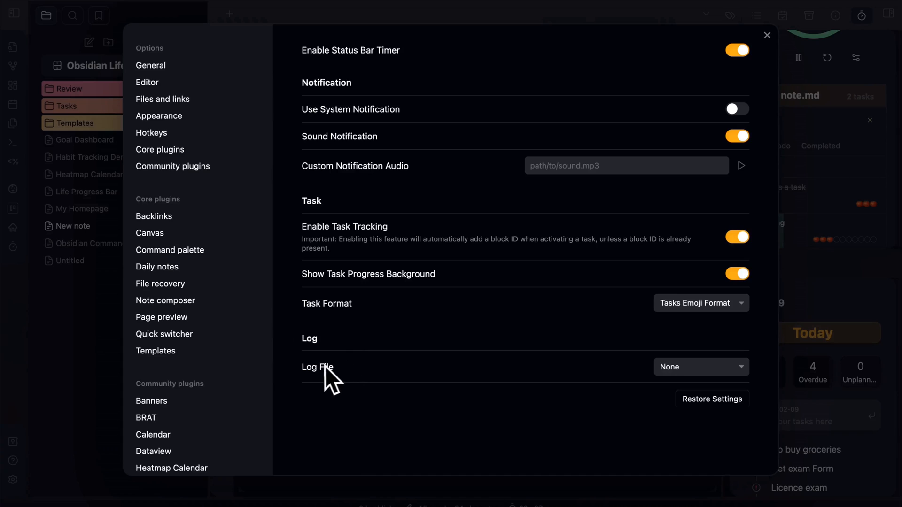
mouse_move(727, 383)
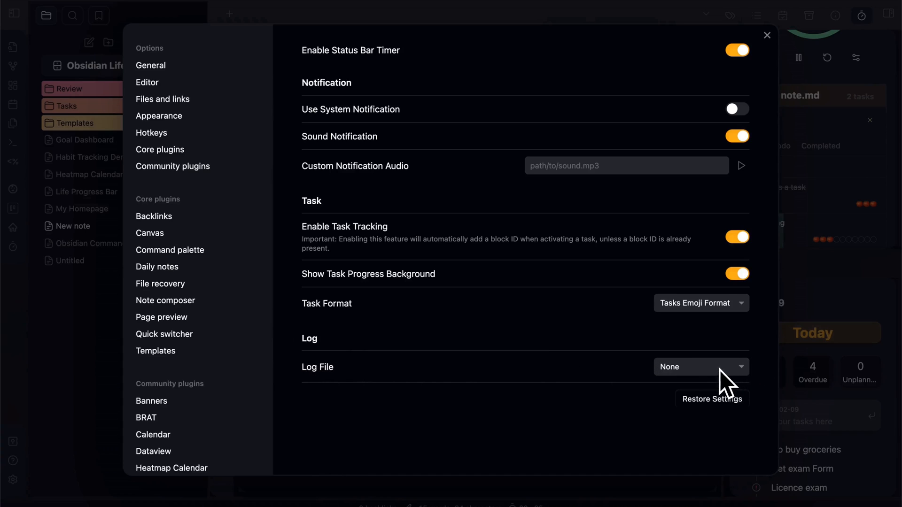
mouse_move(715, 397)
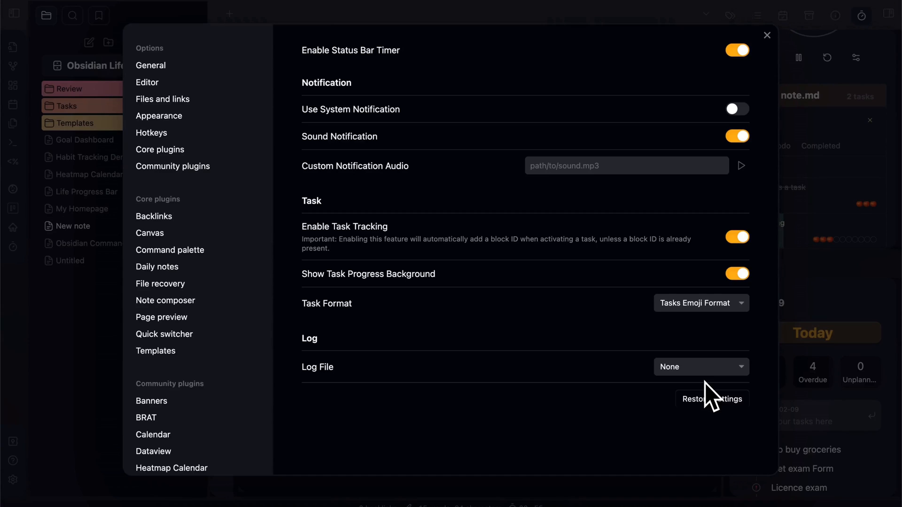
mouse_move(702, 403)
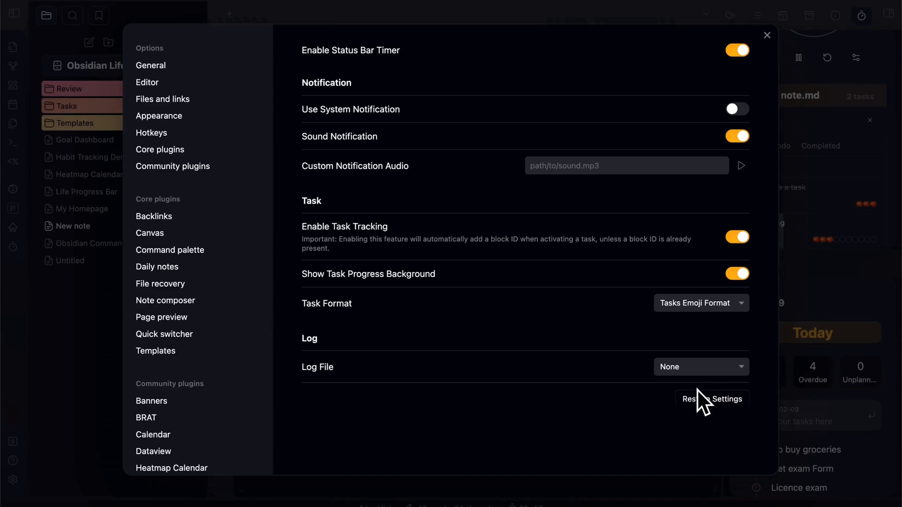
click(701, 367)
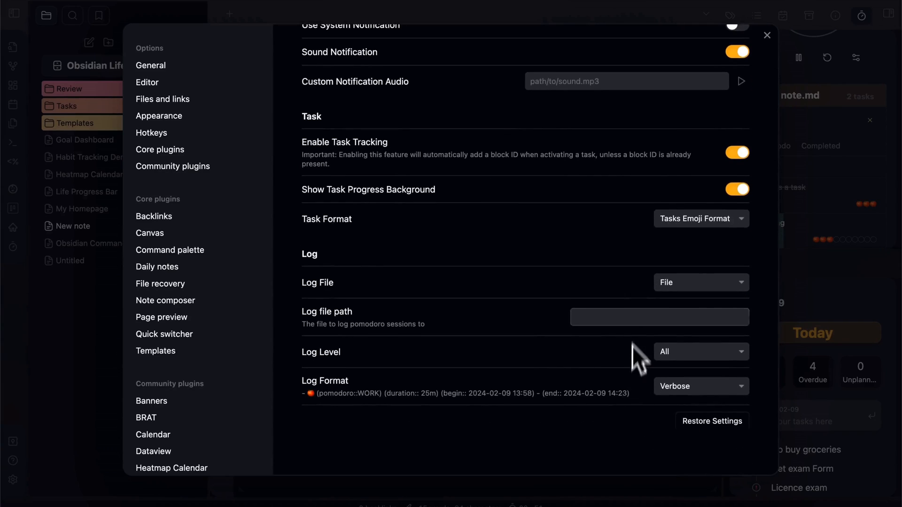
click(660, 316)
text(New note)
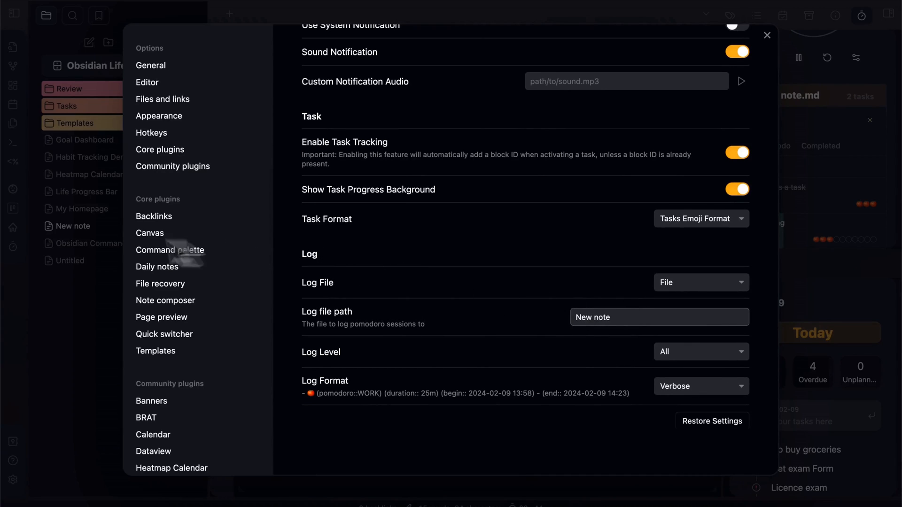
mouse_move(403, 374)
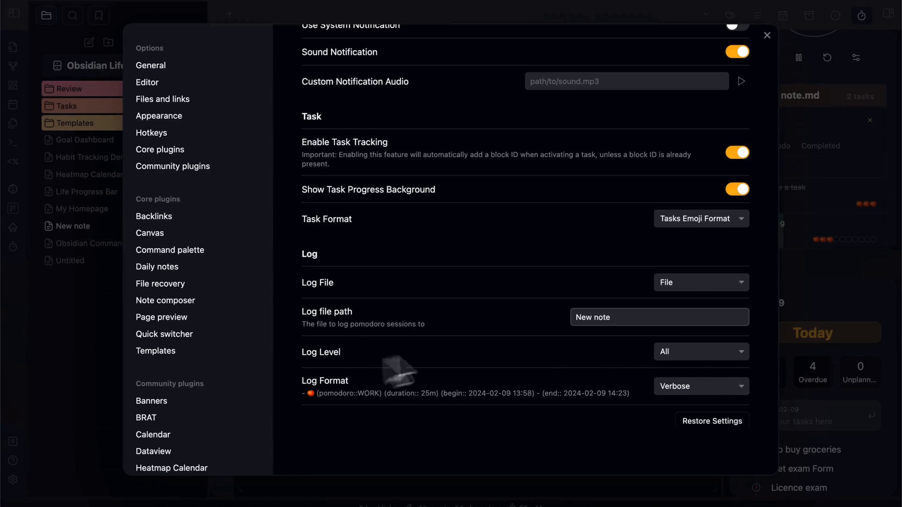
mouse_move(696, 368)
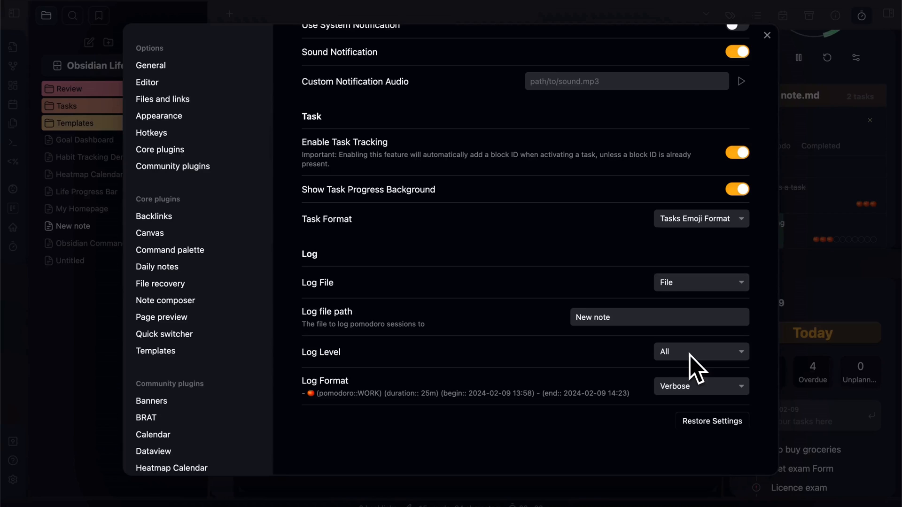
mouse_move(696, 371)
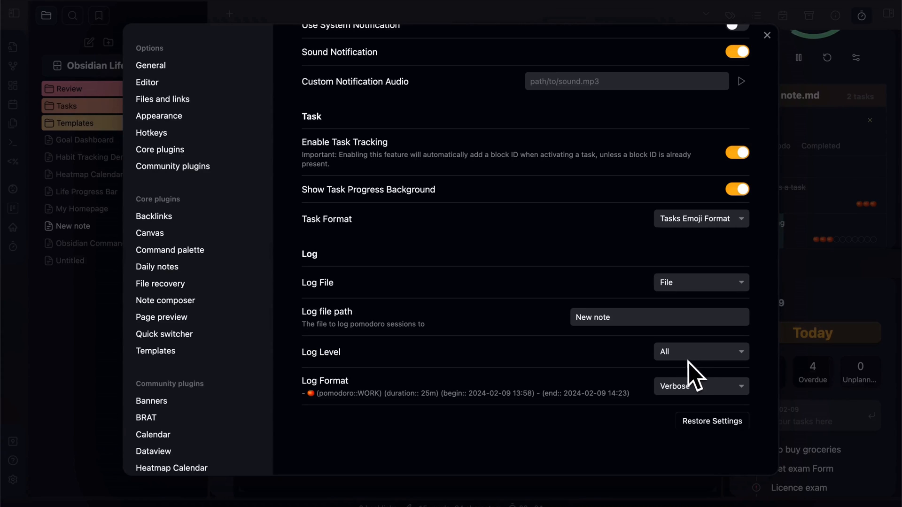
click(700, 351)
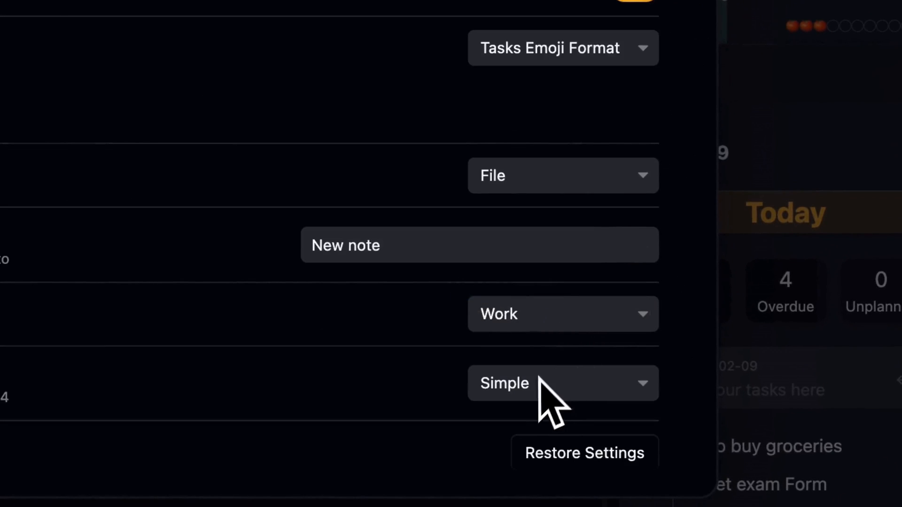
mouse_move(547, 471)
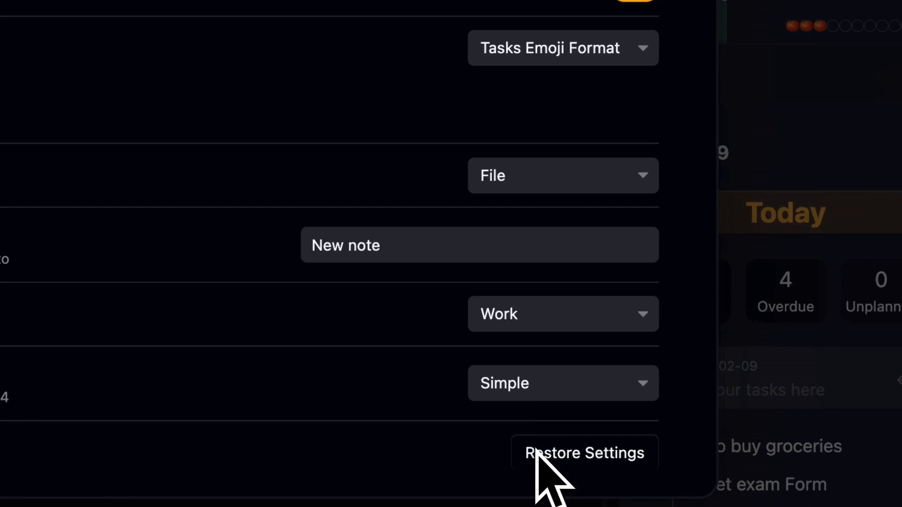
click(563, 384)
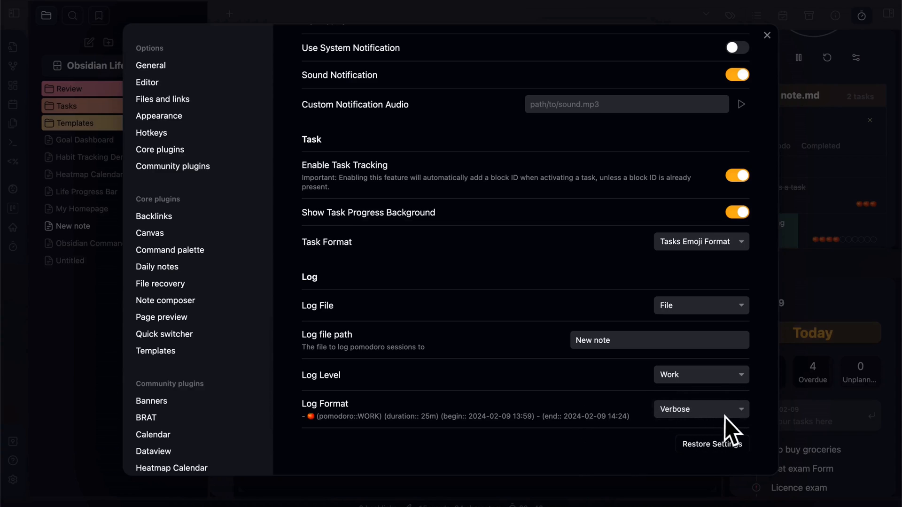
click(766, 34)
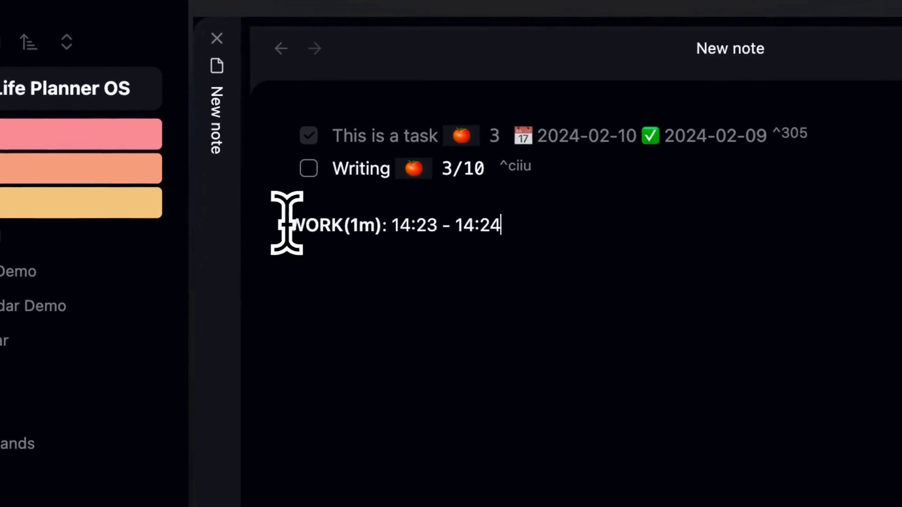
mouse_move(394, 259)
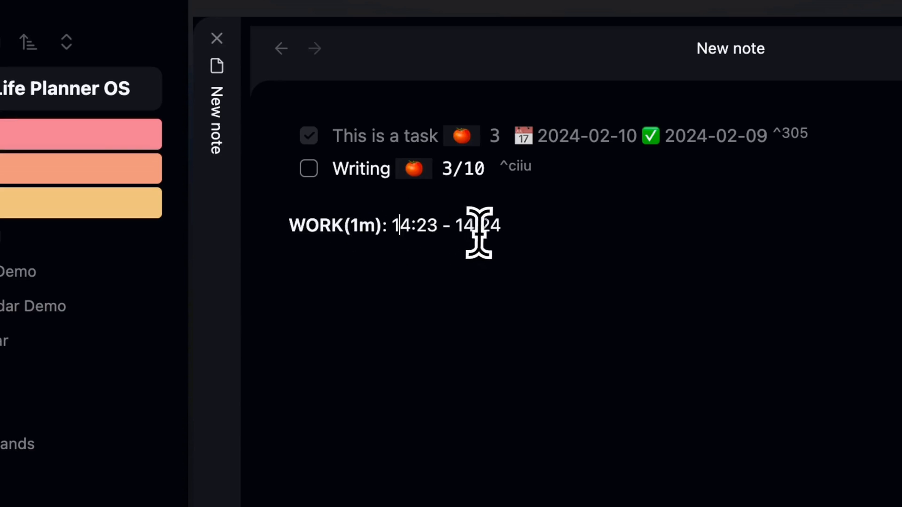
Let the one-minute WORK session log into New note and review the Pomodoro Timer community page
click(829, 68)
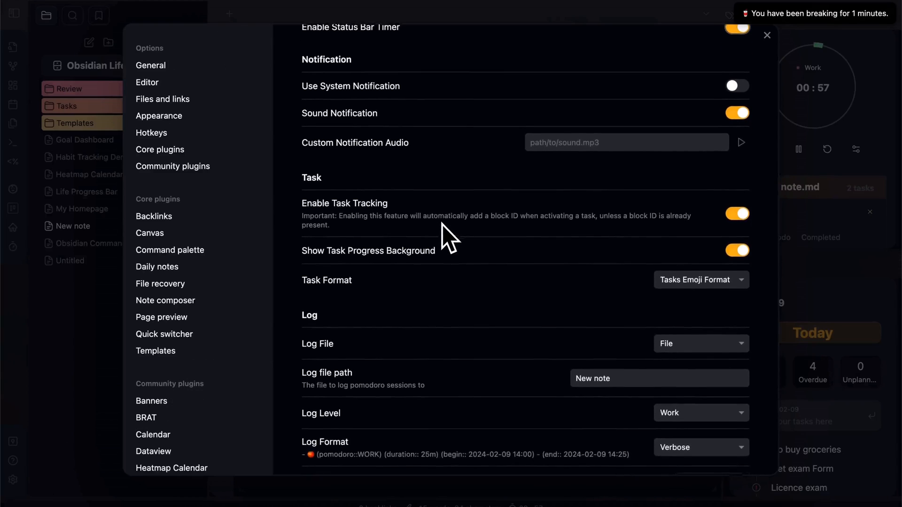
scroll(up, 3)
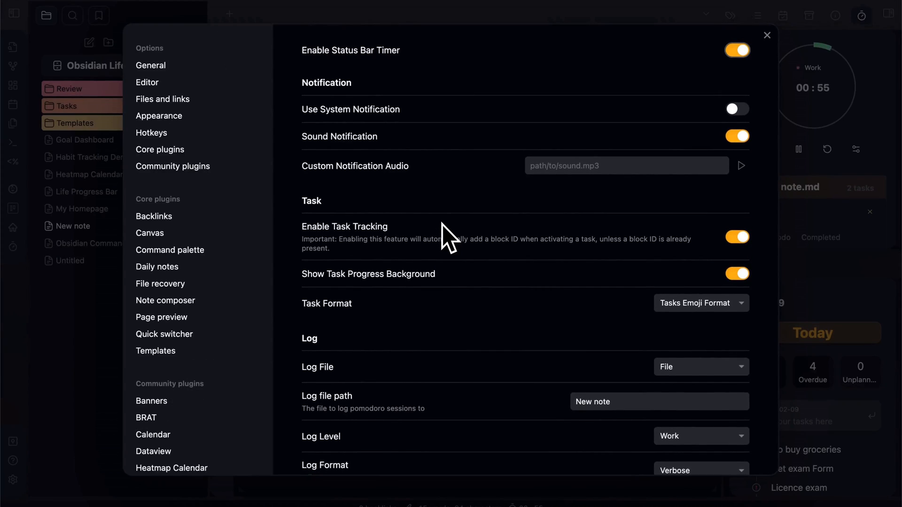
mouse_move(394, 73)
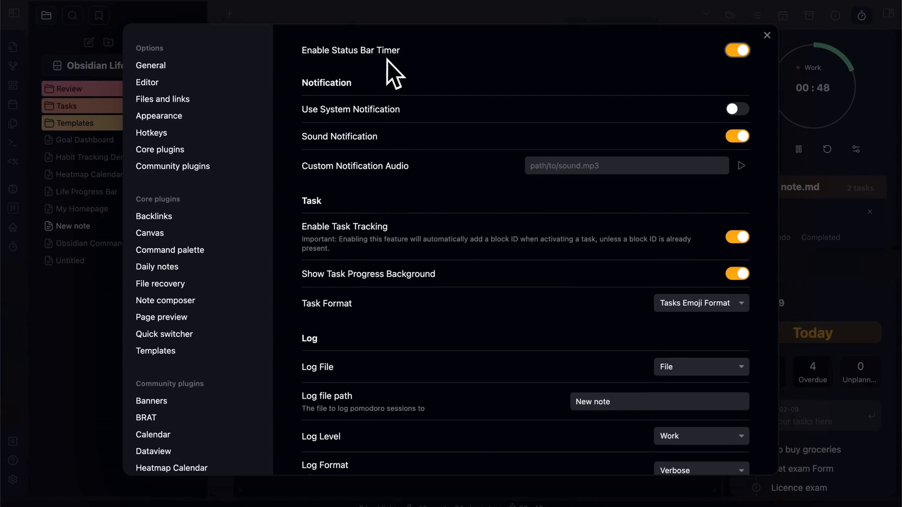
scroll(down, 3)
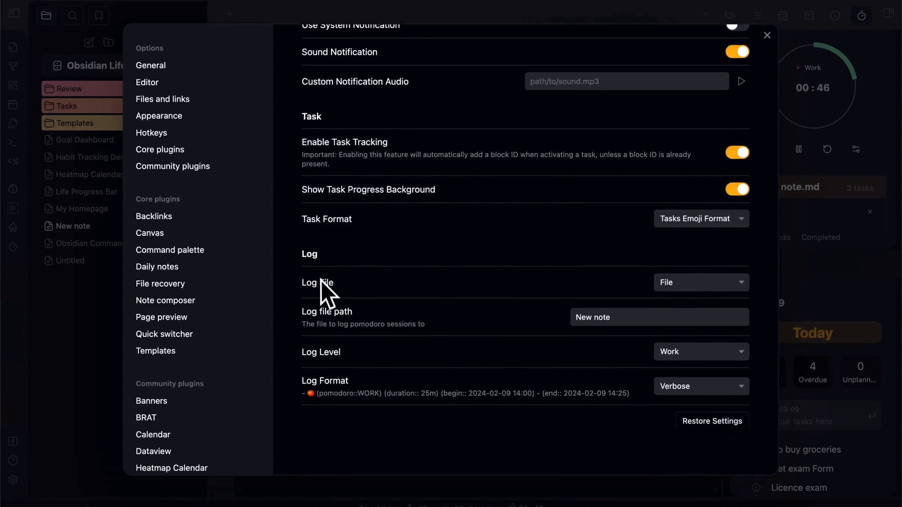
click(766, 35)
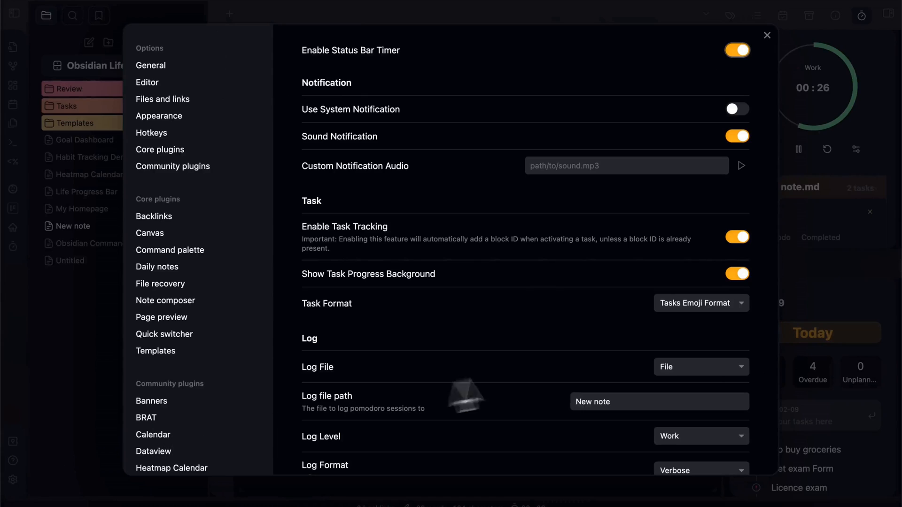
scroll(down, 3)
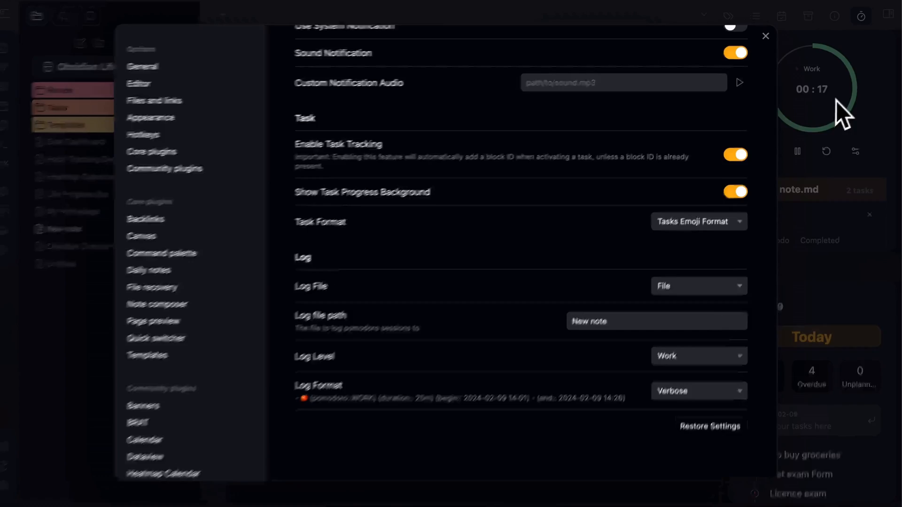
click(766, 36)
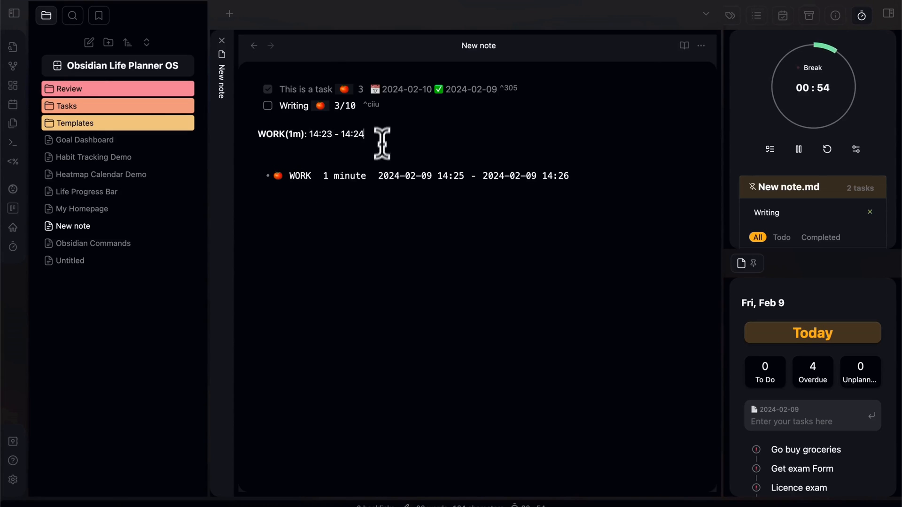
mouse_move(454, 206)
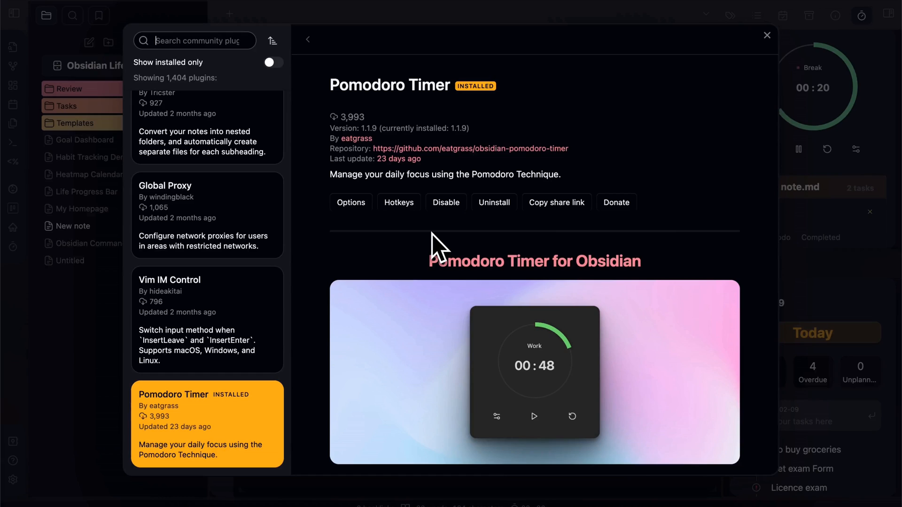
mouse_move(469, 141)
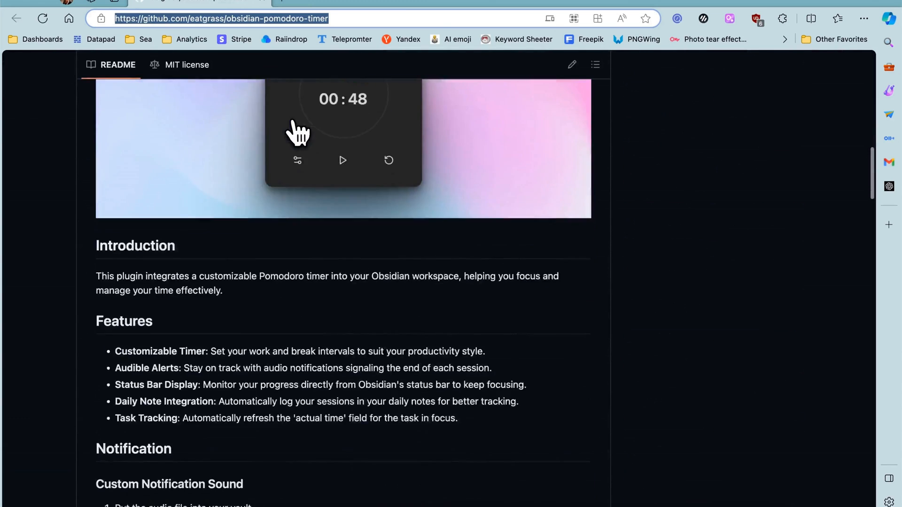
Scroll the GitHub README to the Log Table dataviewjs example
scroll(down, 3)
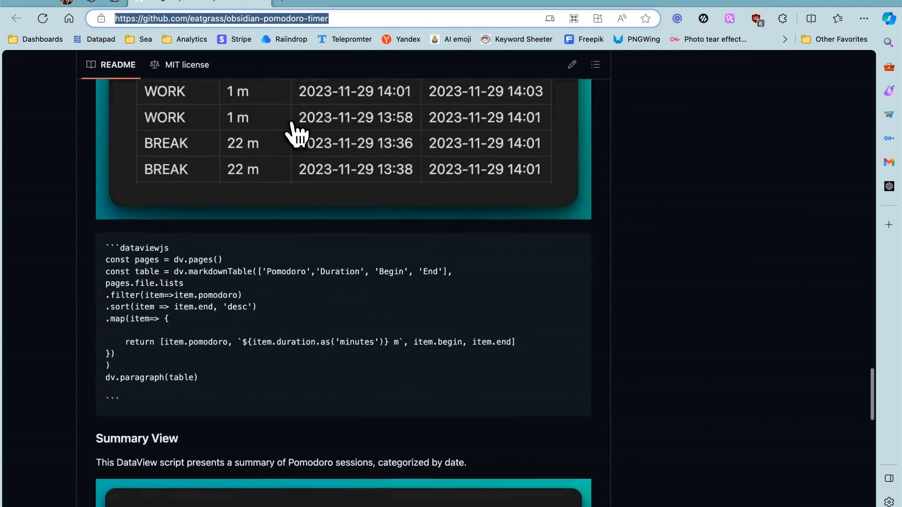
scroll(up, 3)
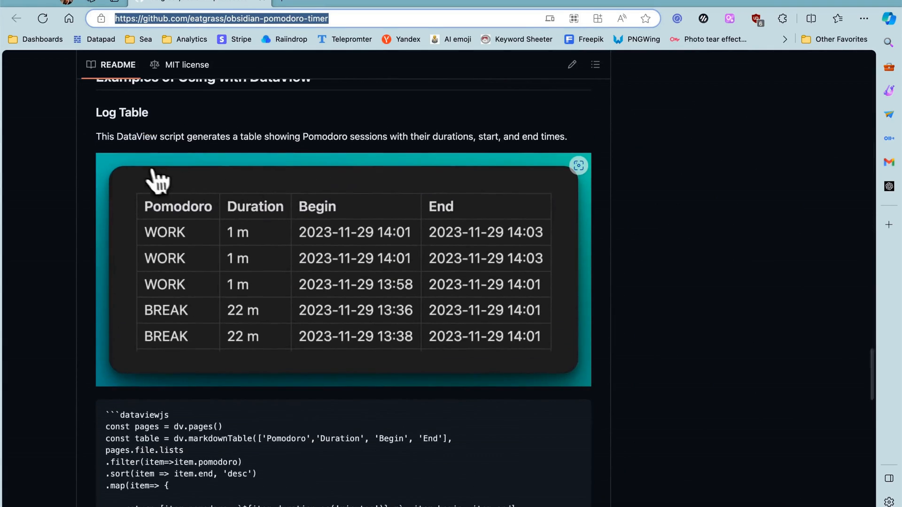
scroll(down, 3)
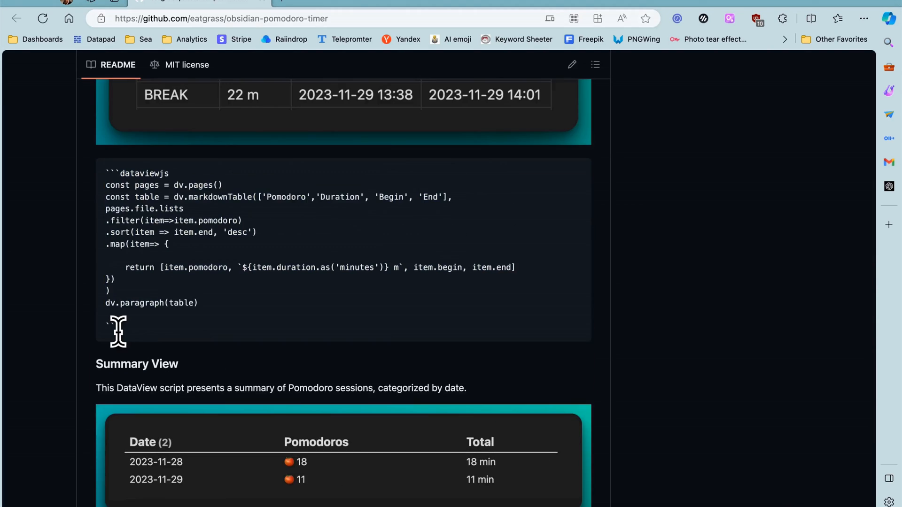
mouse_move(122, 304)
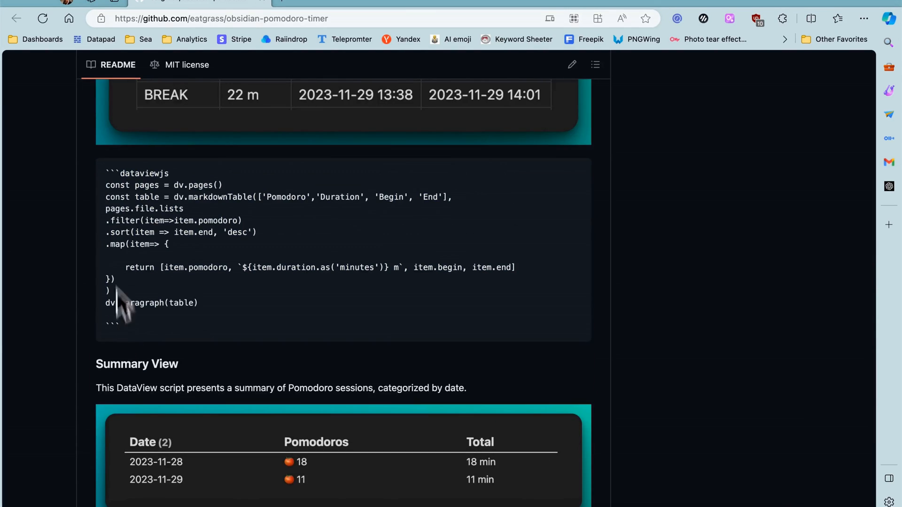
mouse_move(106, 170)
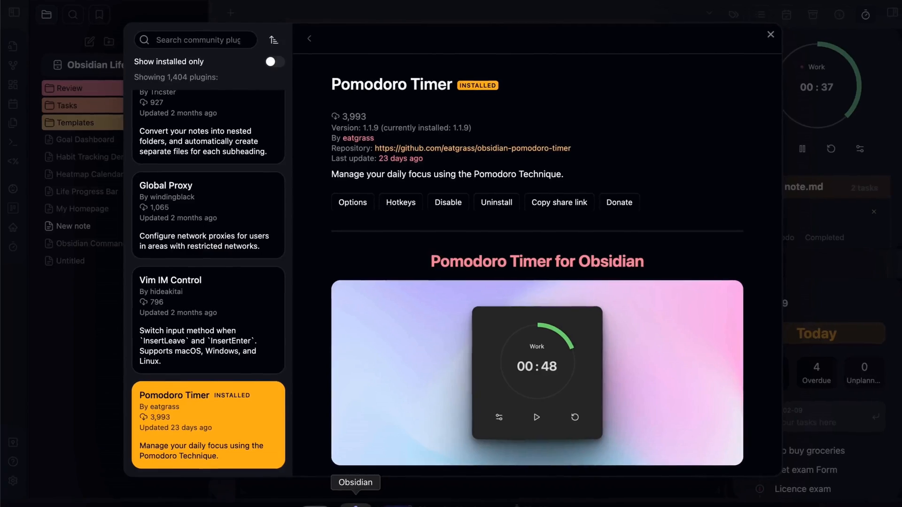
Render New note in Reading view so the Dataview WORK session log table appears
click(770, 33)
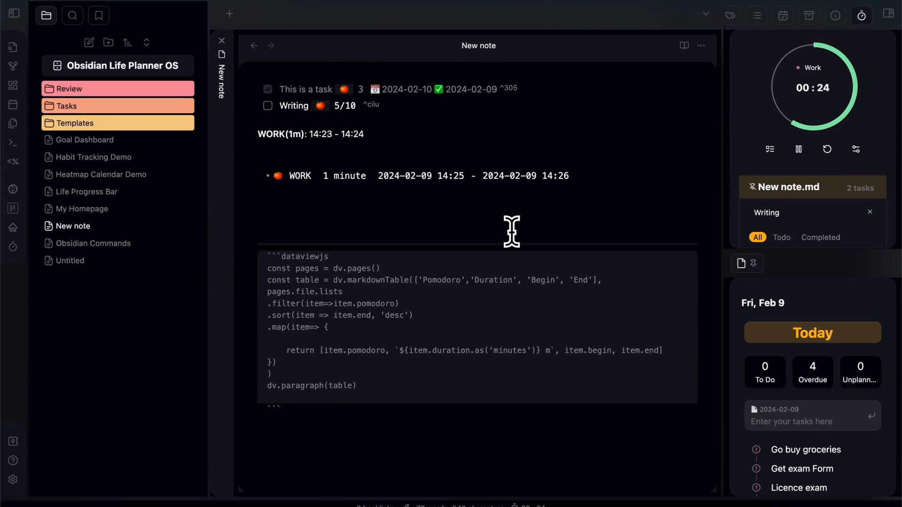
click(684, 45)
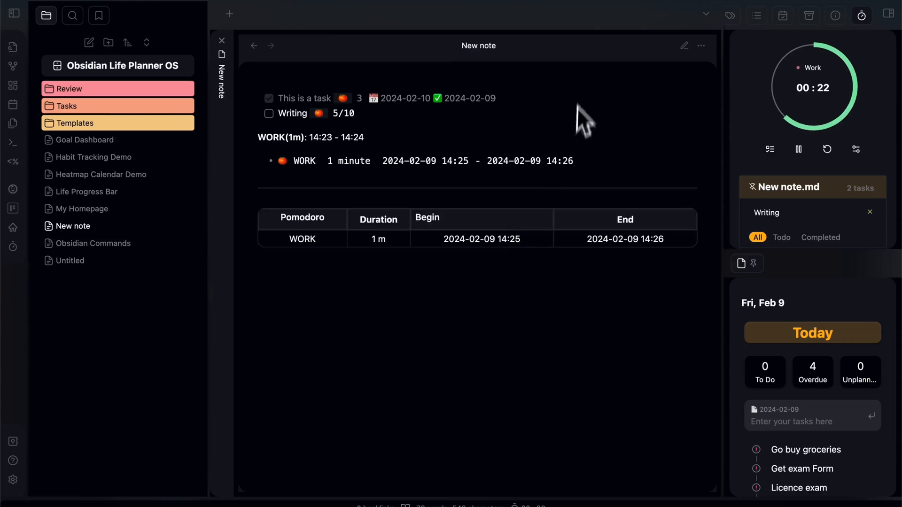
click(827, 150)
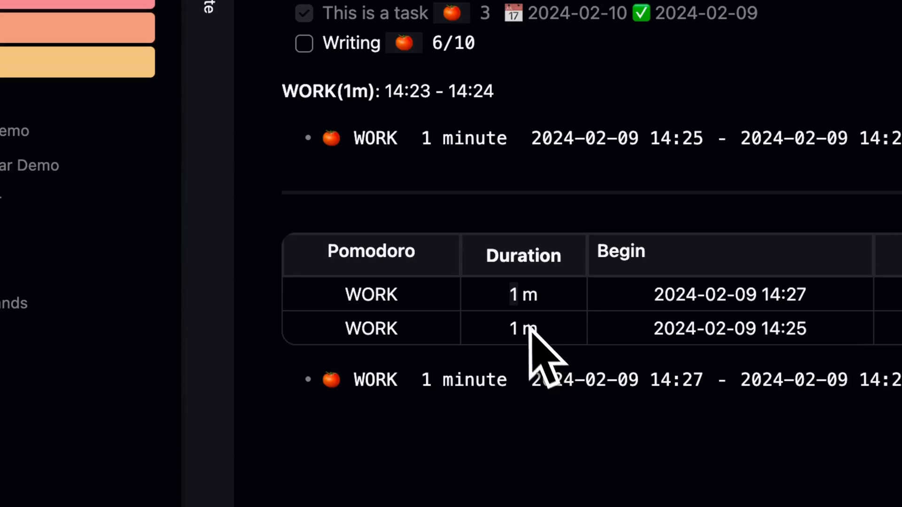
mouse_move(391, 133)
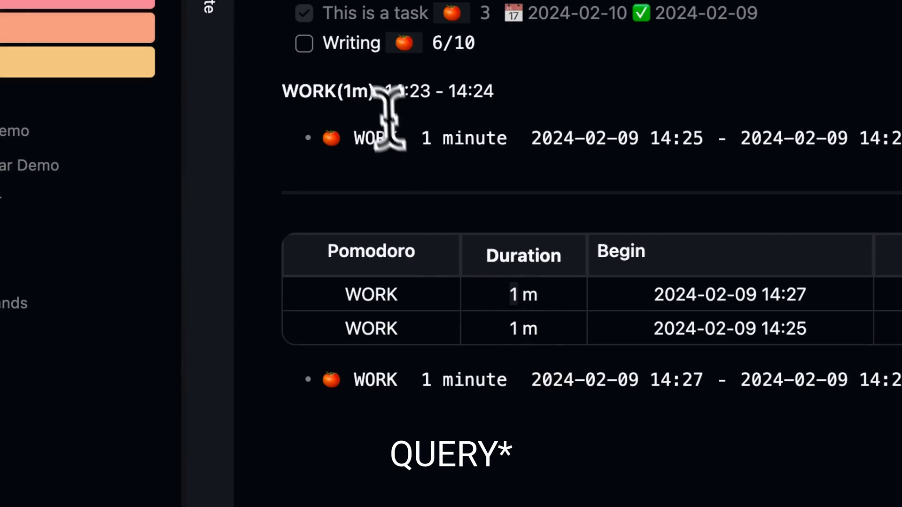
mouse_move(320, 92)
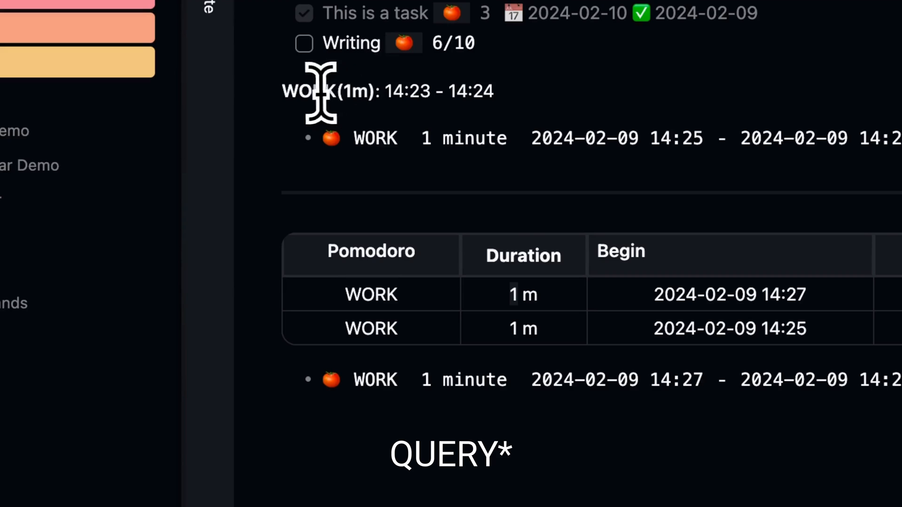
mouse_move(520, 124)
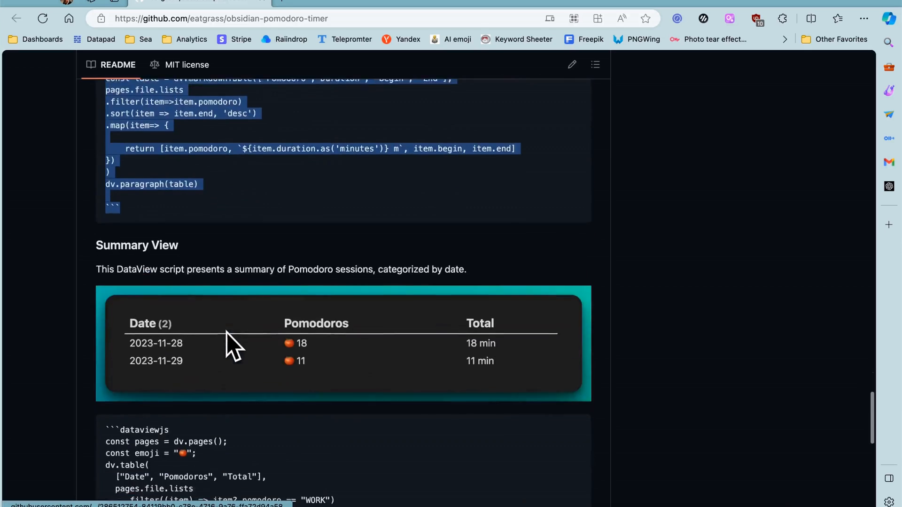
Scroll the README down to the Summary View dataviewjs example
scroll(down, 3)
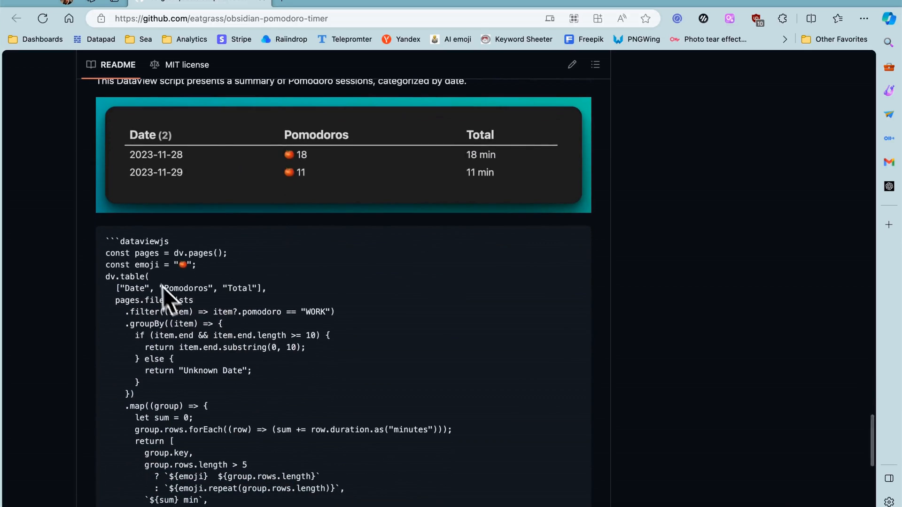
scroll(up, 3)
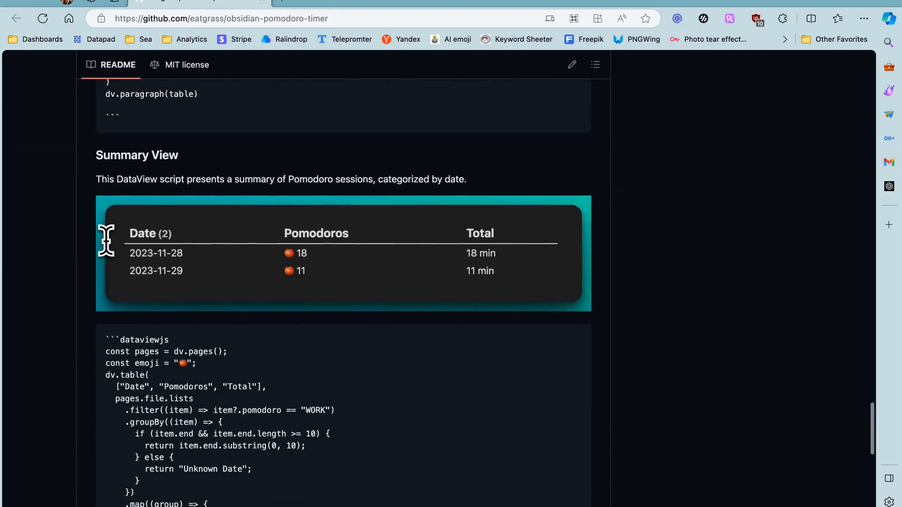
scroll(down, 3)
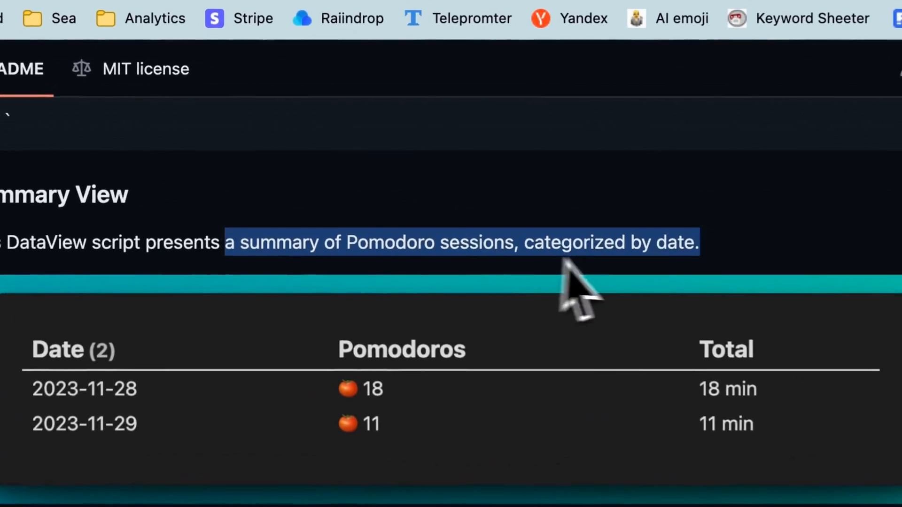
scroll(down, 3)
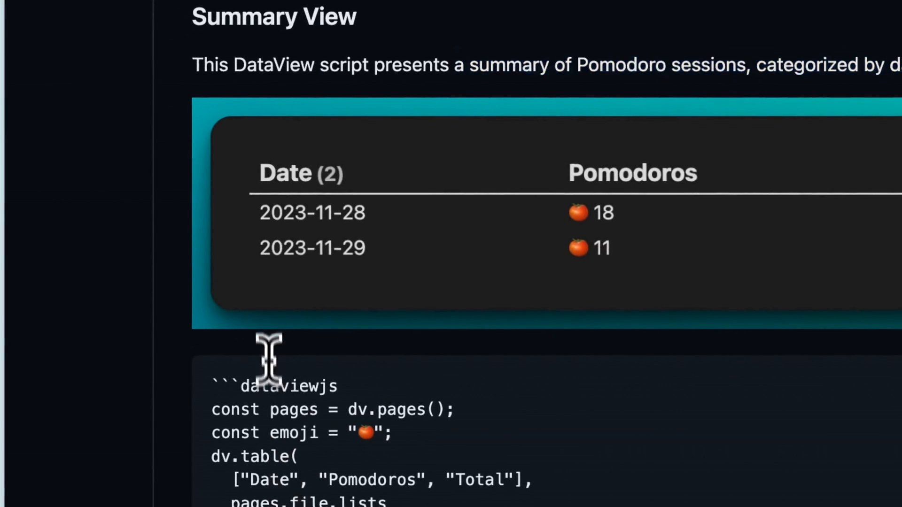
scroll(down, 3)
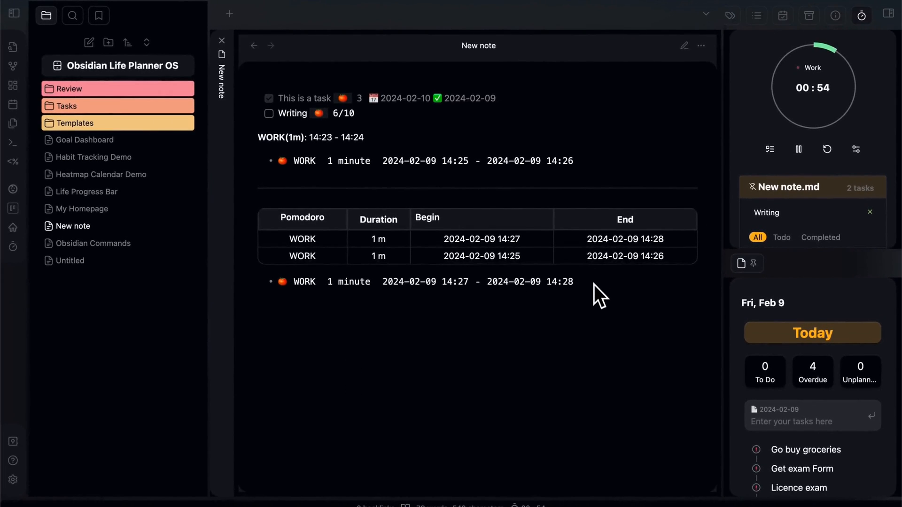
Add the daily summary dataviewjs table to New note and view the totals
click(684, 45)
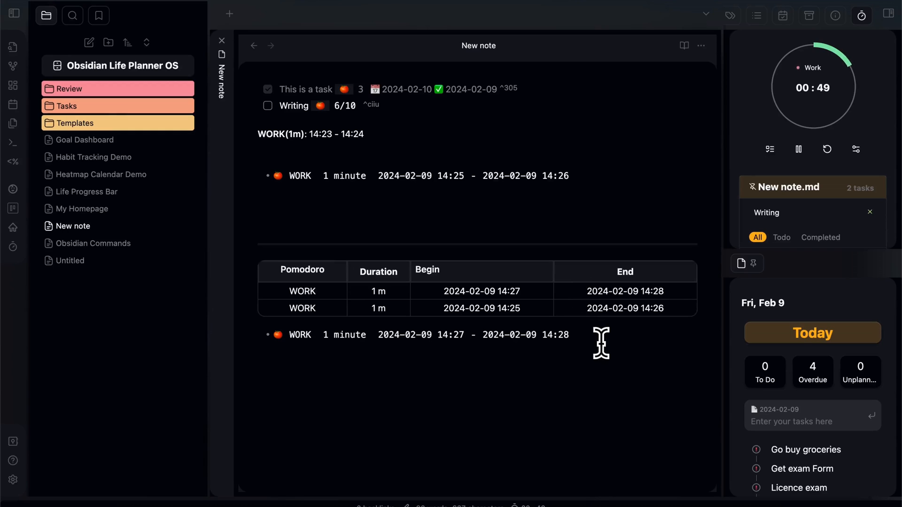
scroll(down, 3)
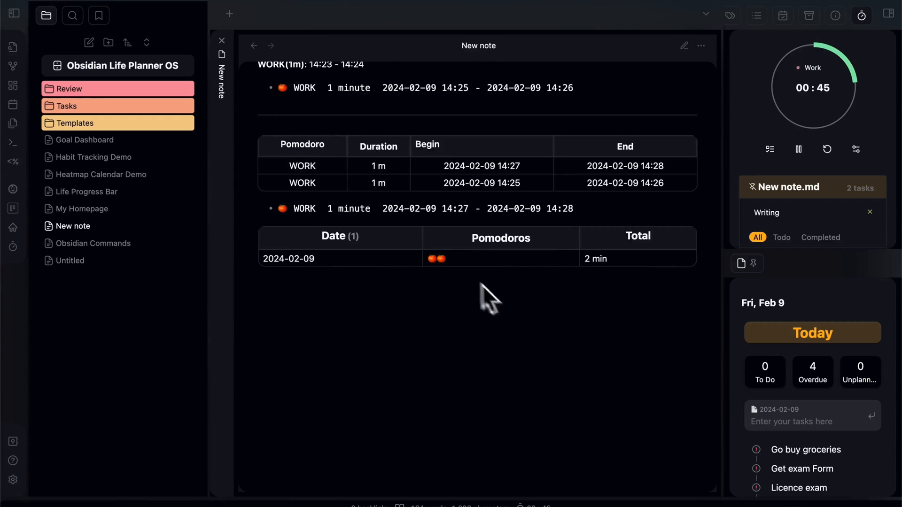
mouse_move(432, 271)
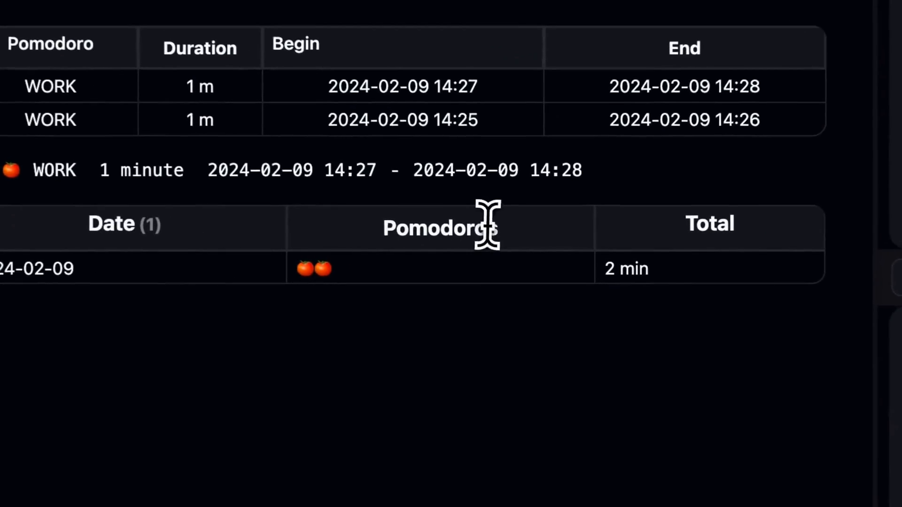
mouse_move(385, 299)
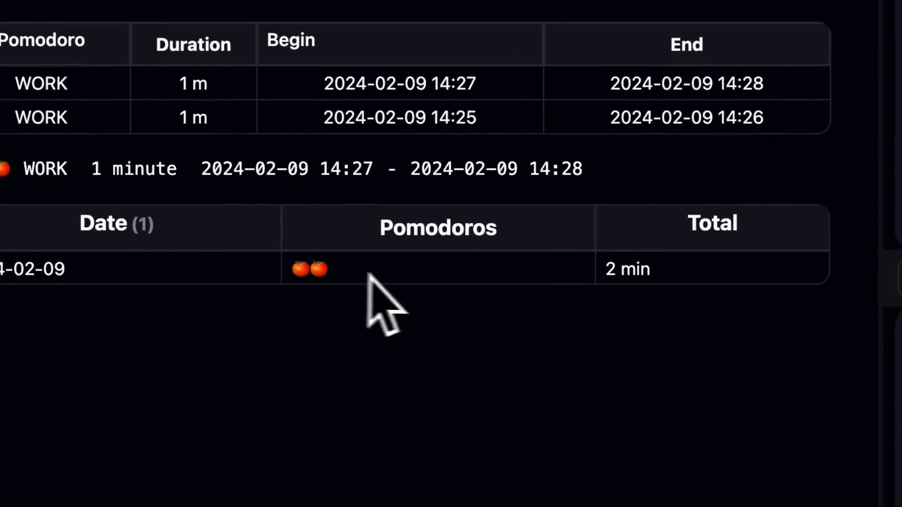
mouse_move(609, 269)
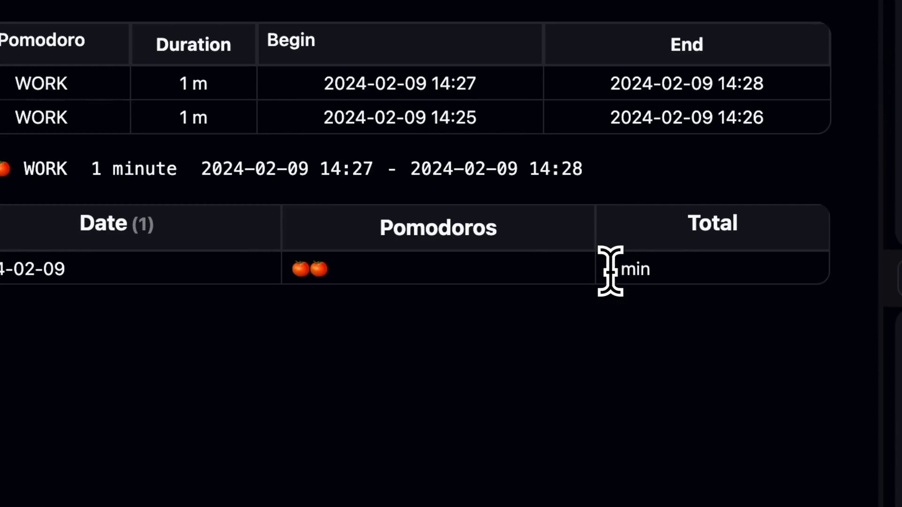
mouse_move(673, 304)
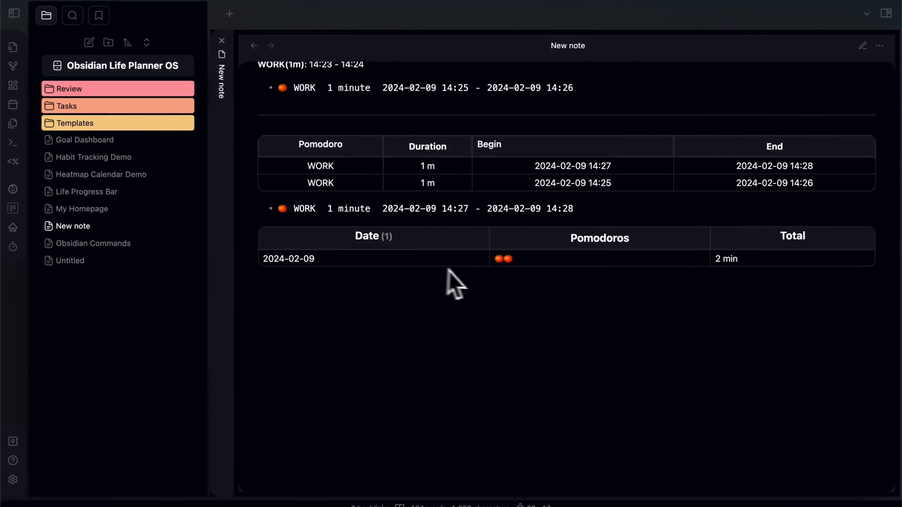
mouse_move(308, 279)
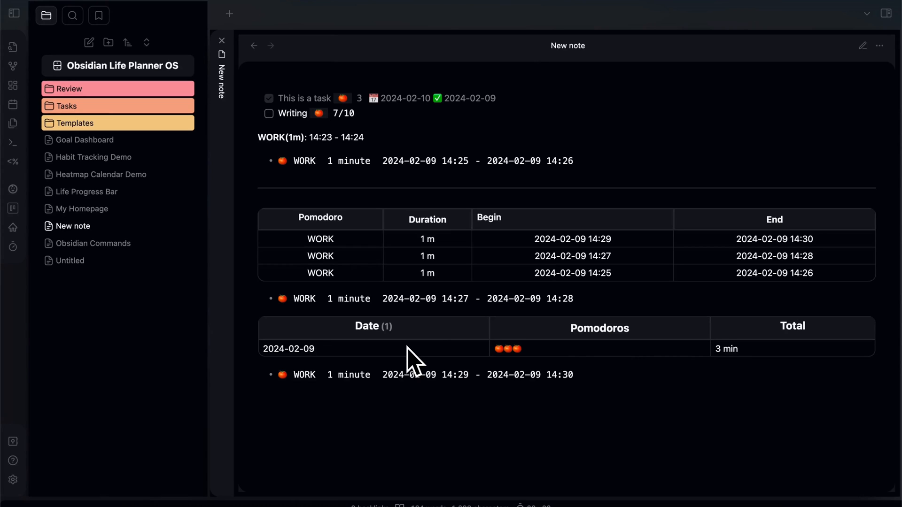
mouse_move(150, 167)
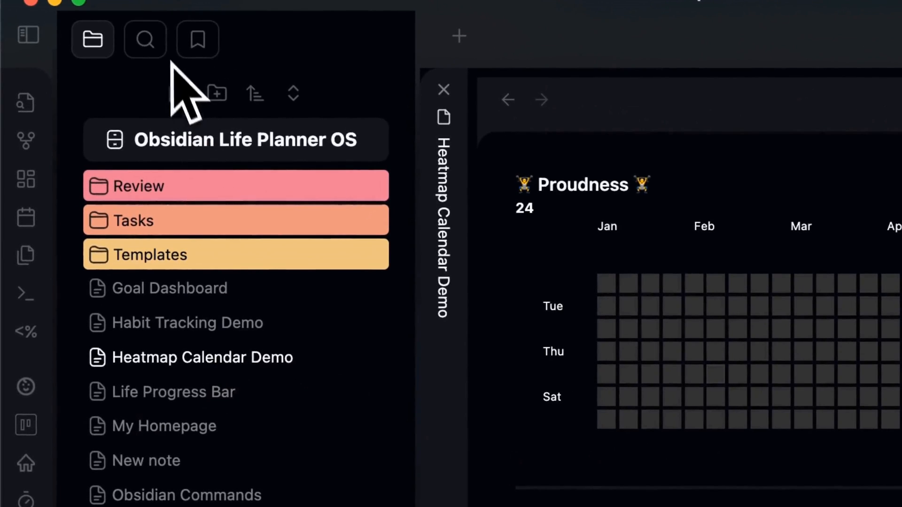
scroll(down, 3)
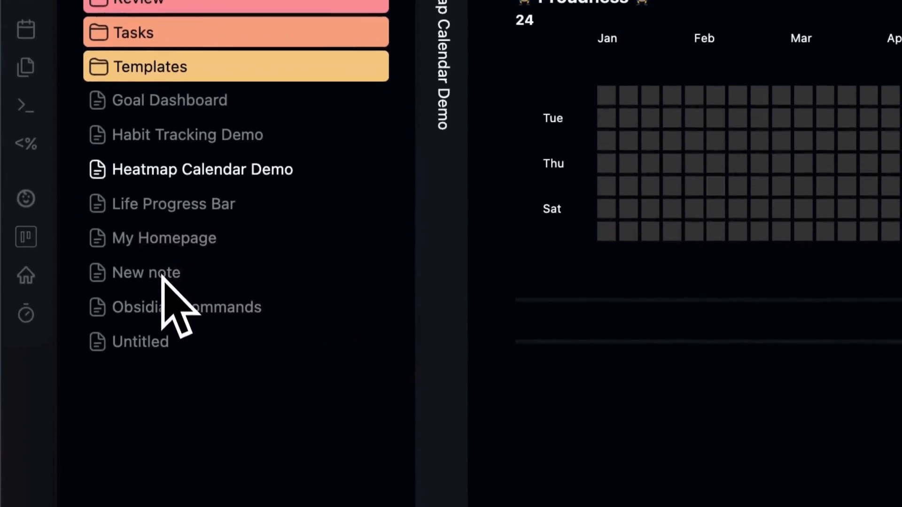